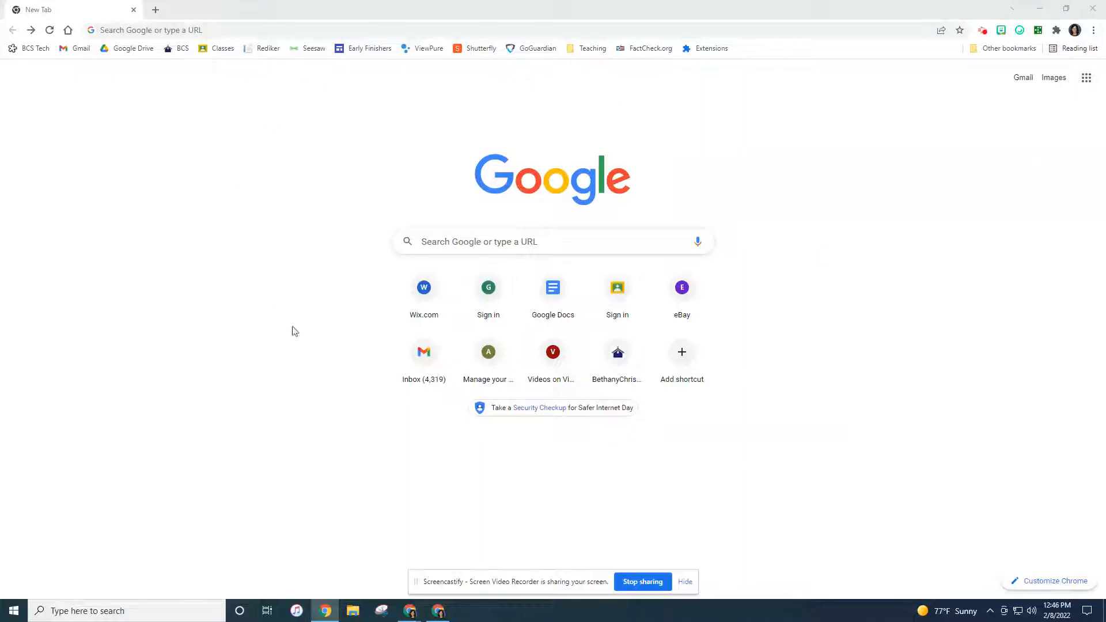
pyautogui.moveTo(968, 214)
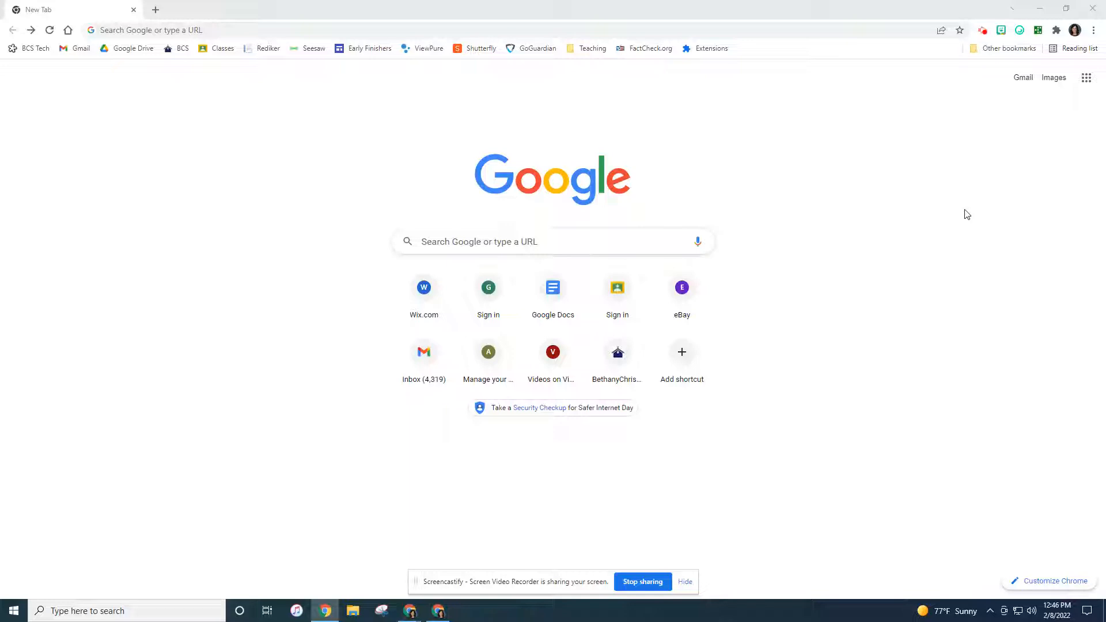
pyautogui.moveTo(942, 220)
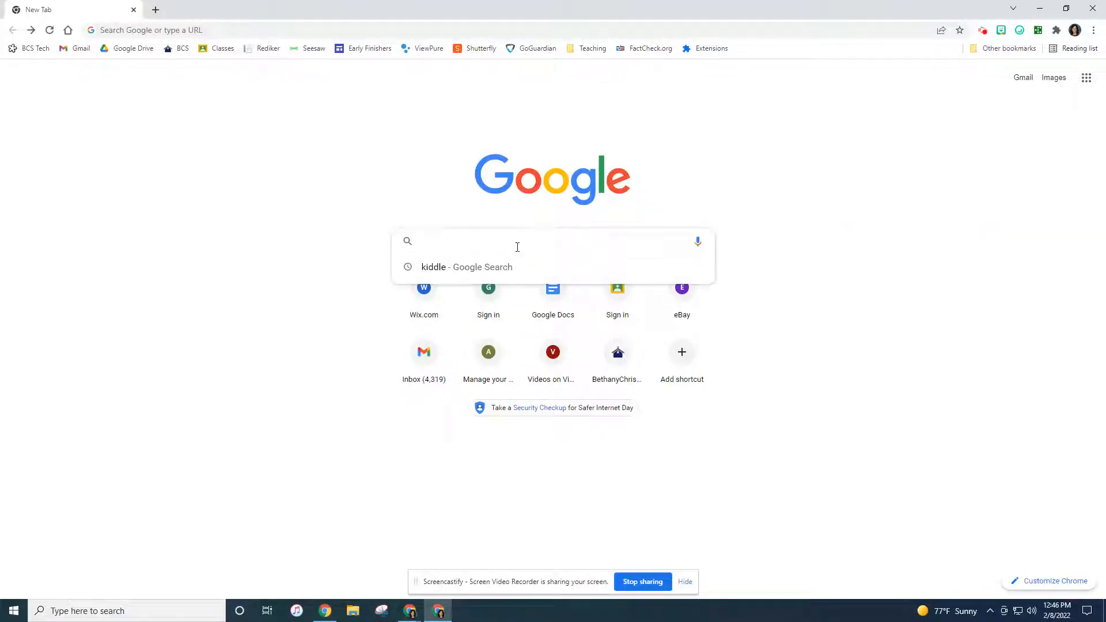
# - Search Google for 'kiddle' and open the Kiddle result
pyautogui.write('kiddle')
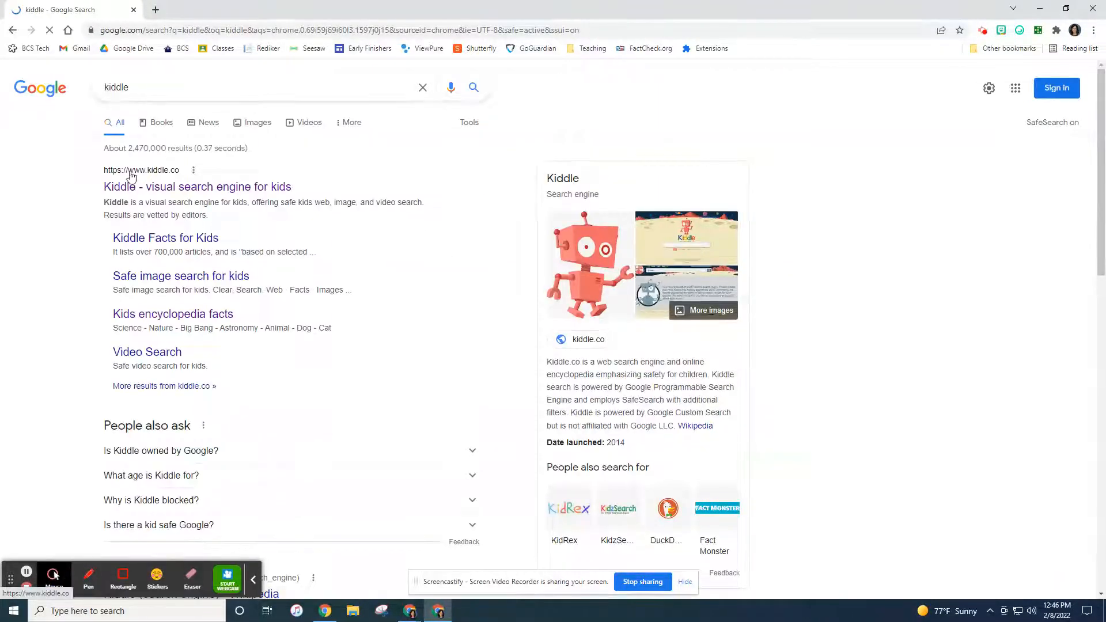
pyautogui.click(198, 186)
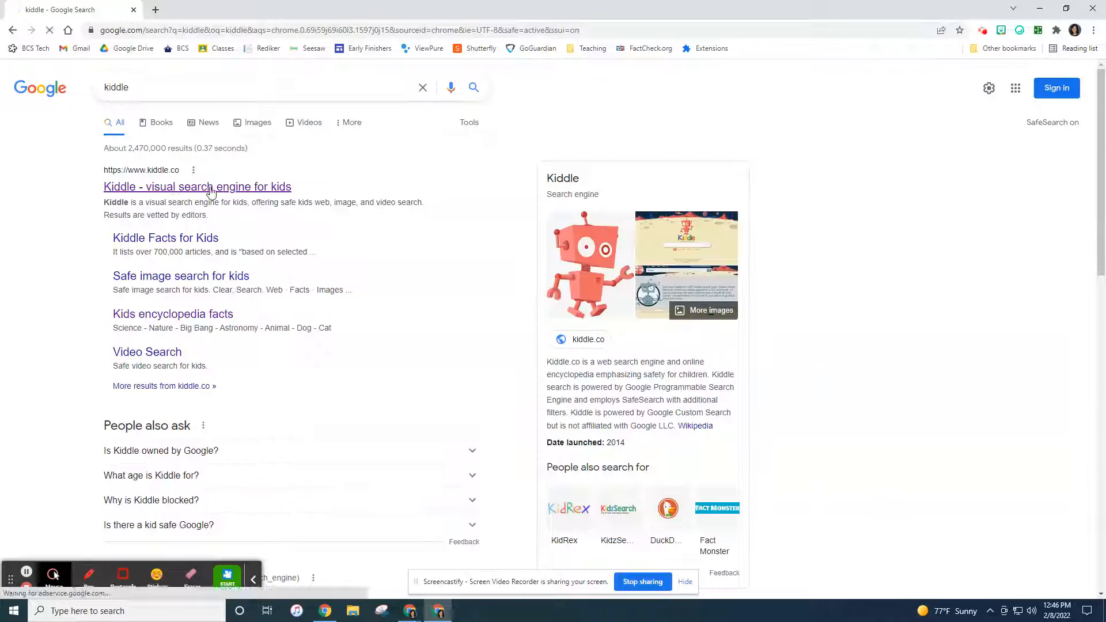
# - Load kiddle.co in a new browser tab
pyautogui.click(197, 186)
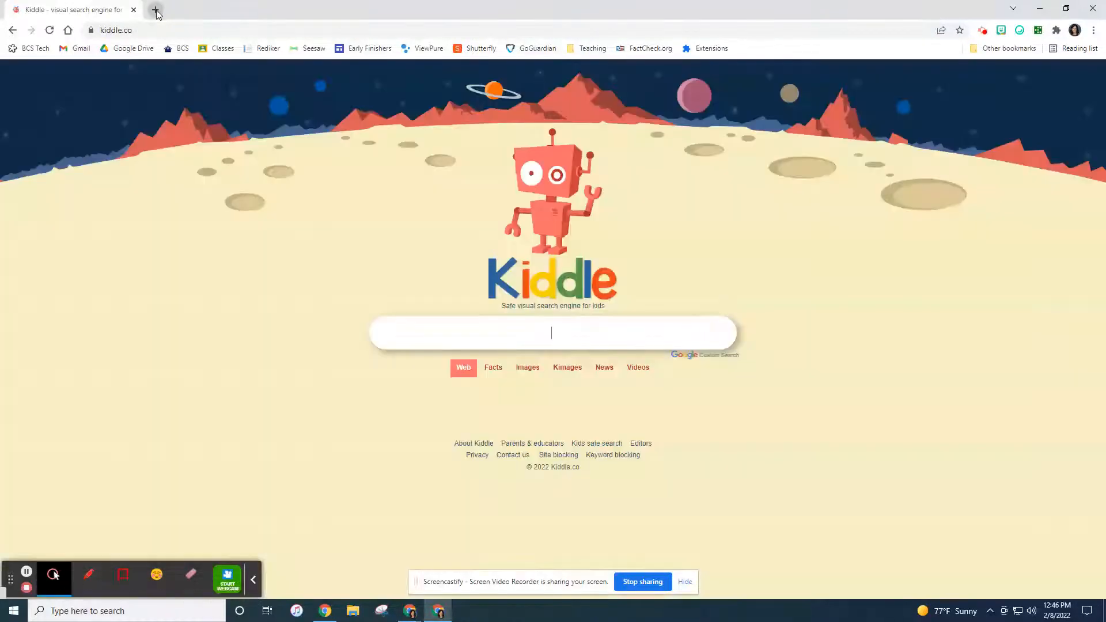
pyautogui.click(156, 12)
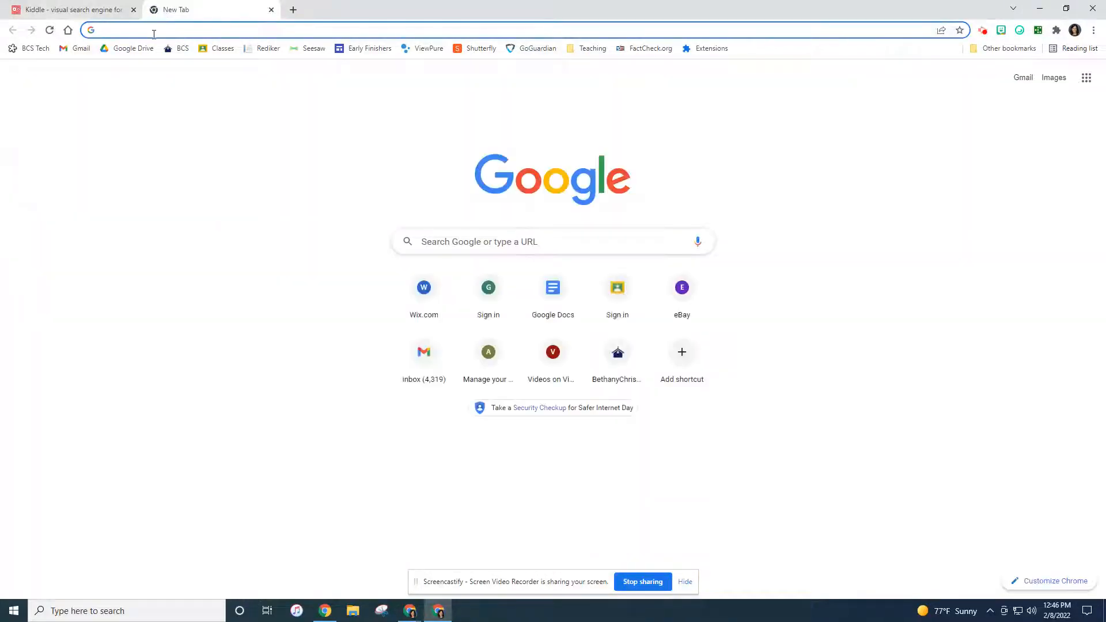
pyautogui.write('kiddle.co')
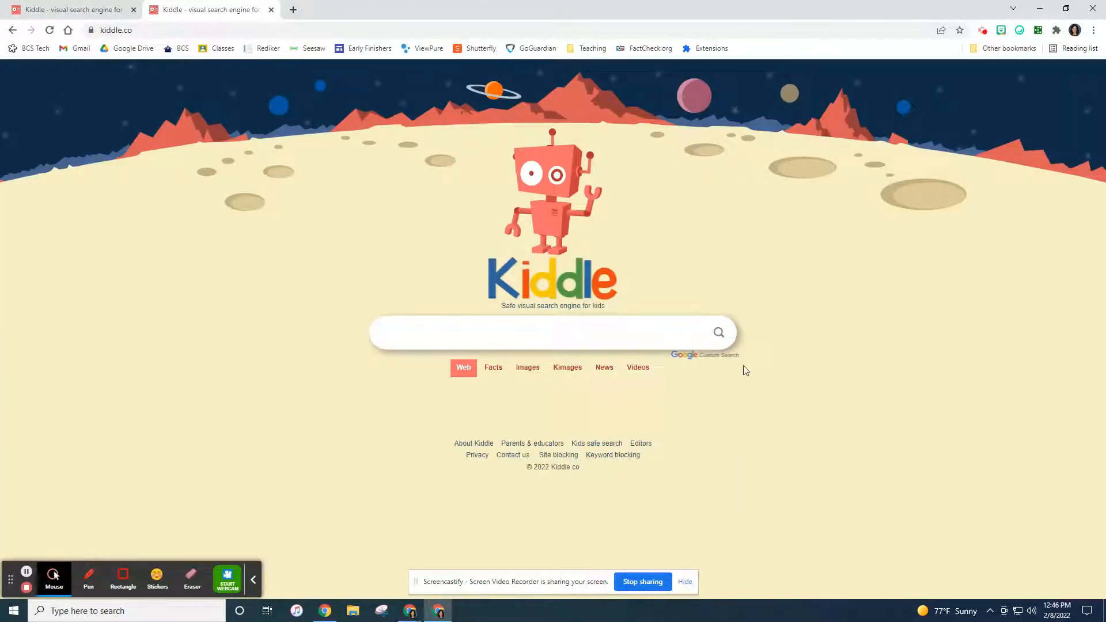
pyautogui.click(552, 332)
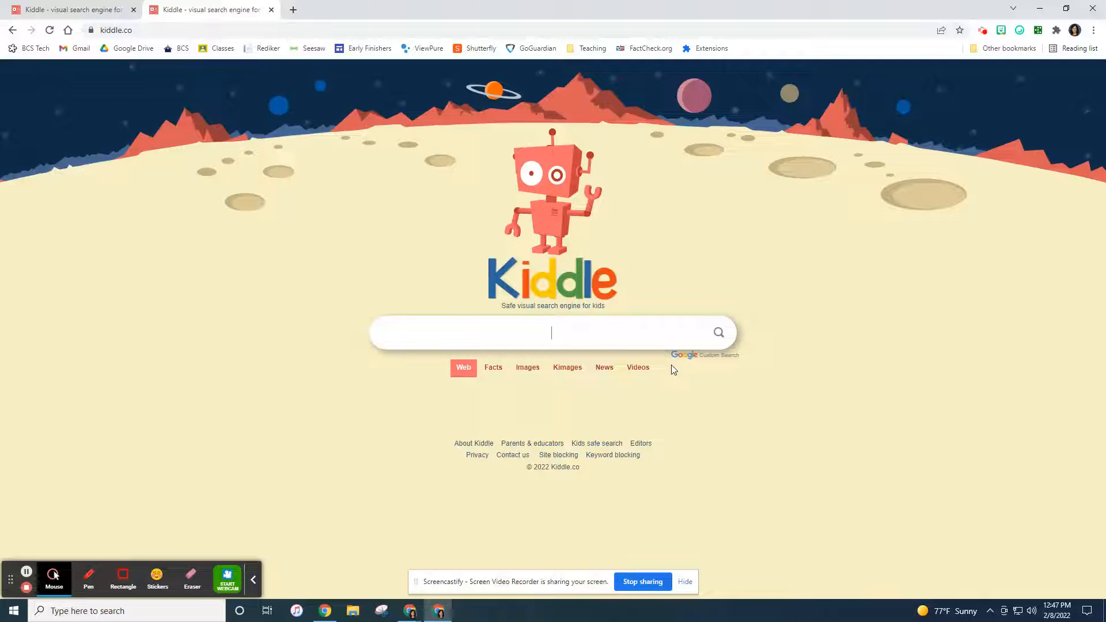
pyautogui.moveTo(630, 294)
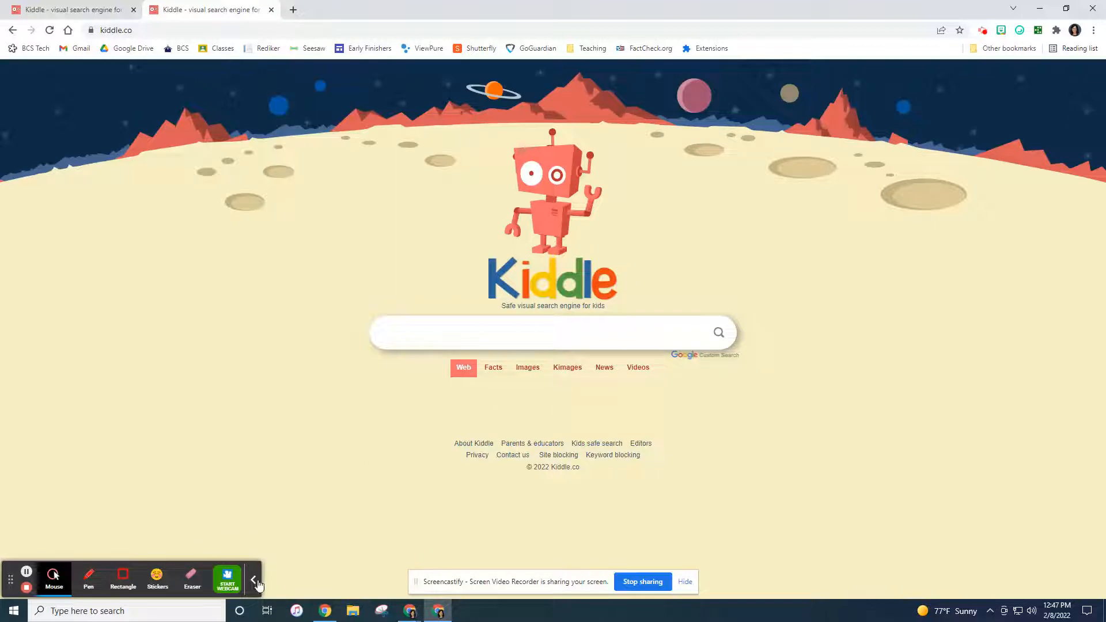
pyautogui.click(254, 578)
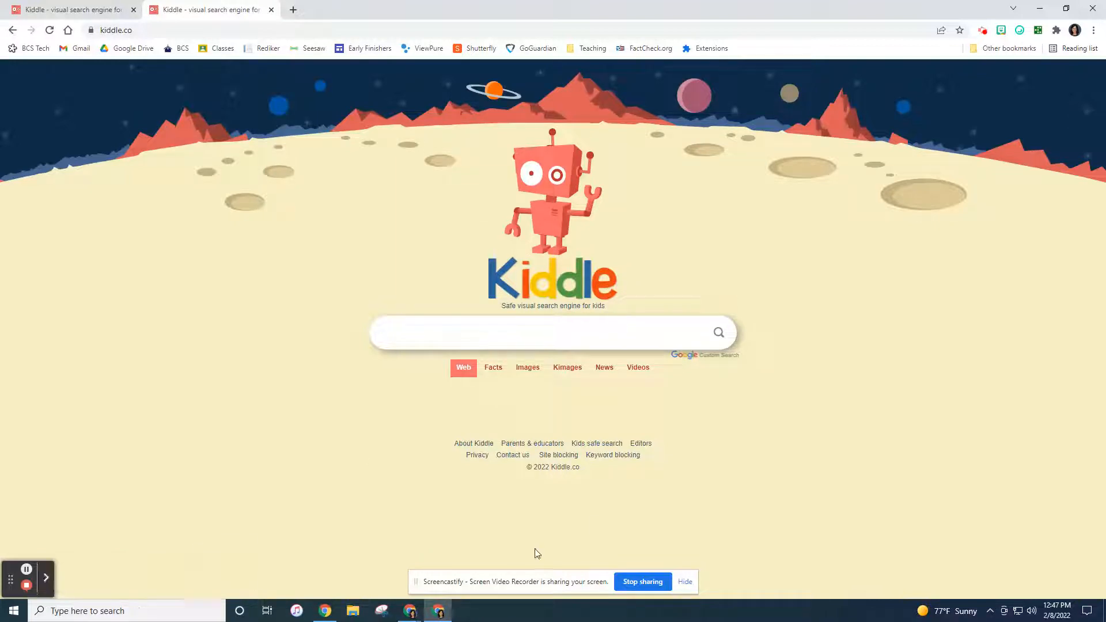
pyautogui.click(552, 332)
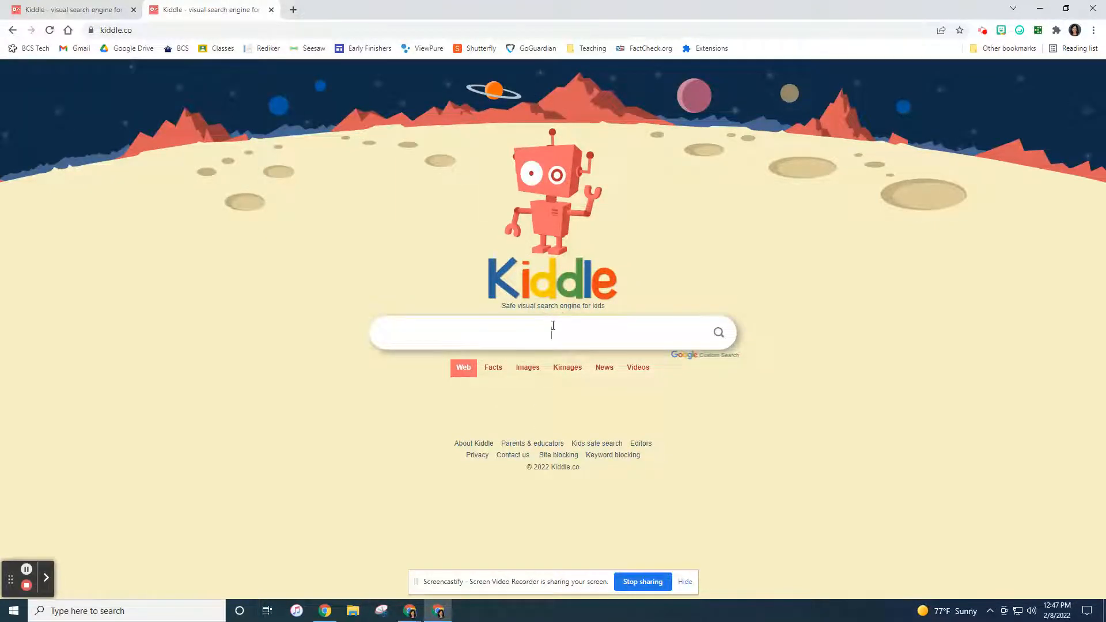
pyautogui.moveTo(474, 448)
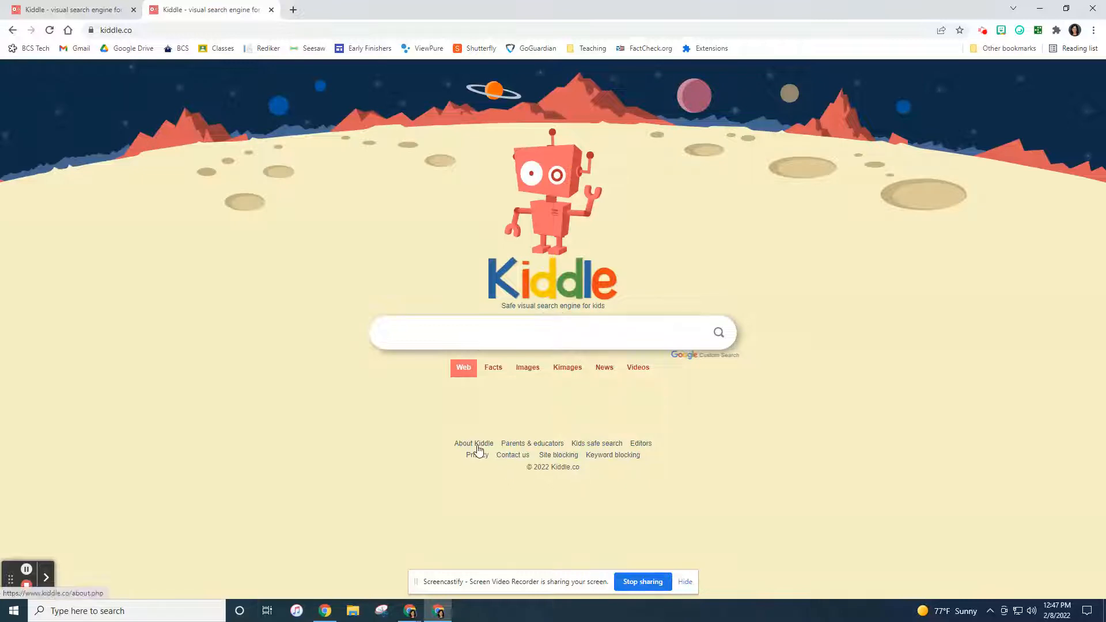
# - Open the About Kiddle page from the homepage footer
pyautogui.click(474, 442)
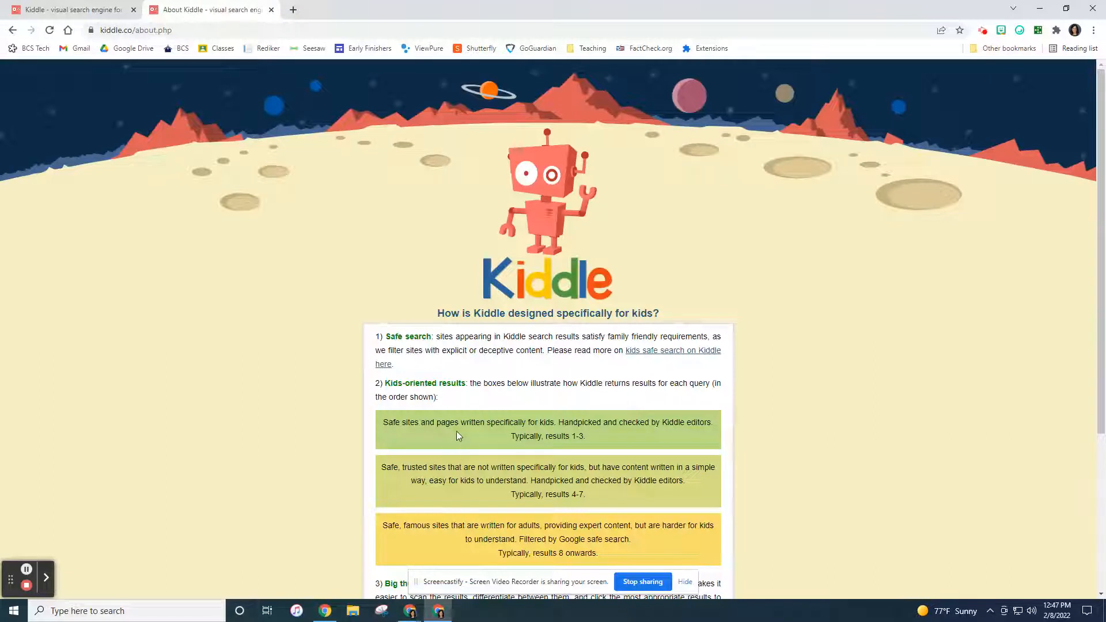
pyautogui.moveTo(576, 447)
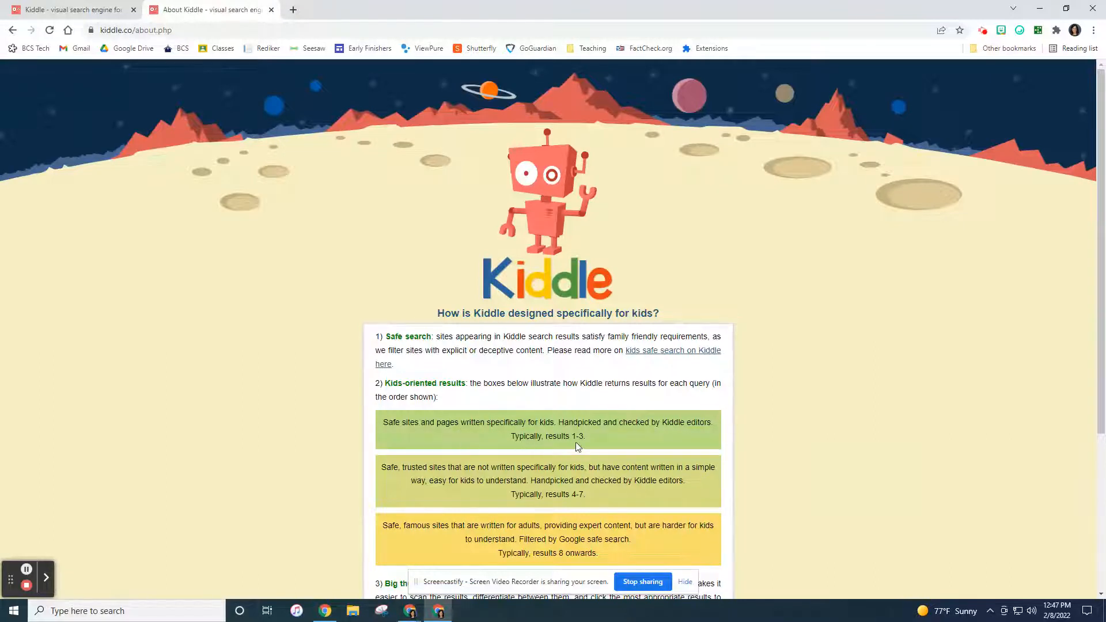
pyautogui.moveTo(588, 445)
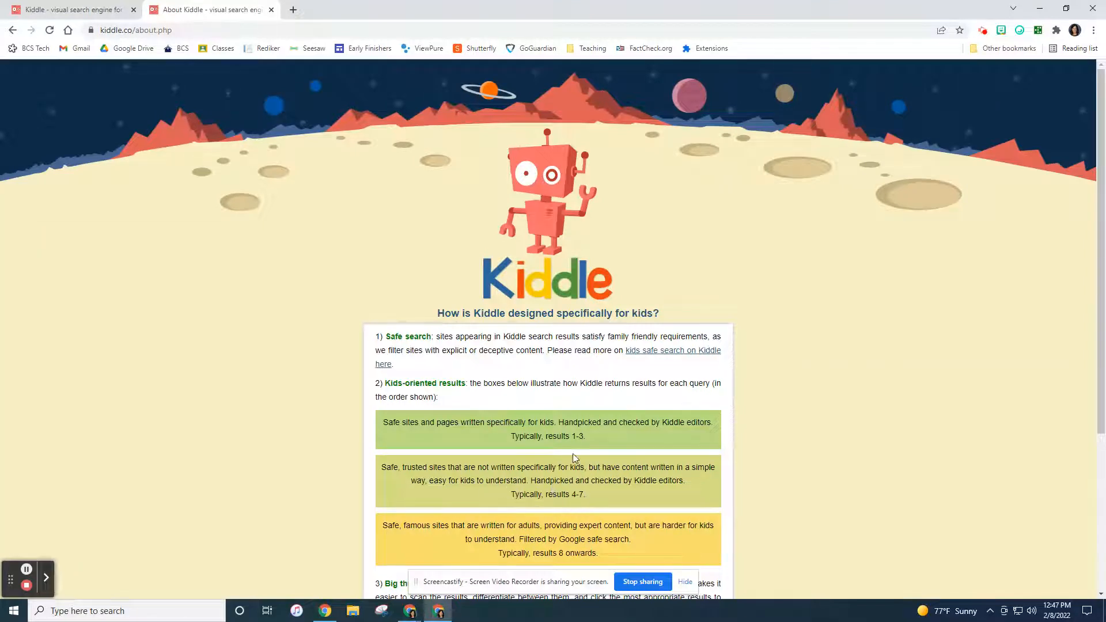
# - Return to the Kiddle homepage and search for 'cherokee native americans'
pyautogui.click(547, 275)
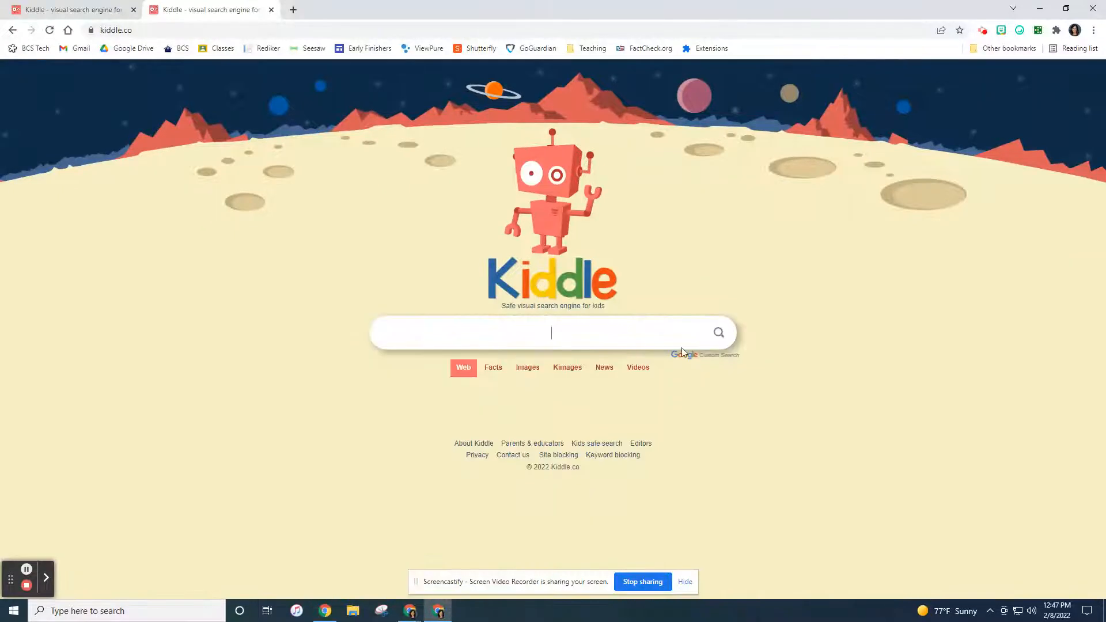
pyautogui.write('cherokee')
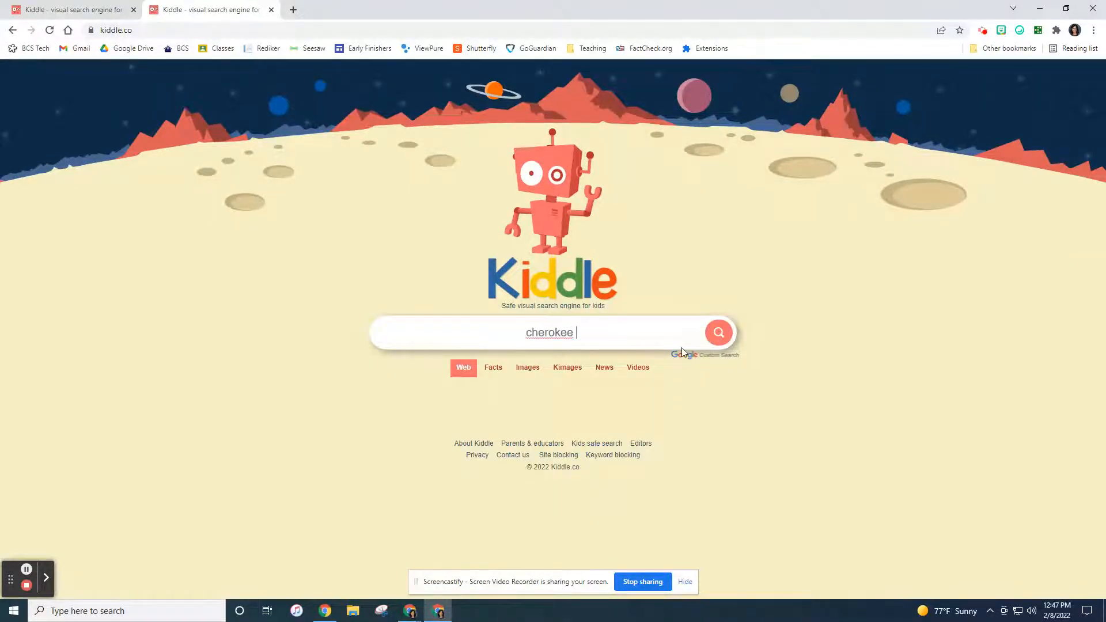
pyautogui.write('native americans')
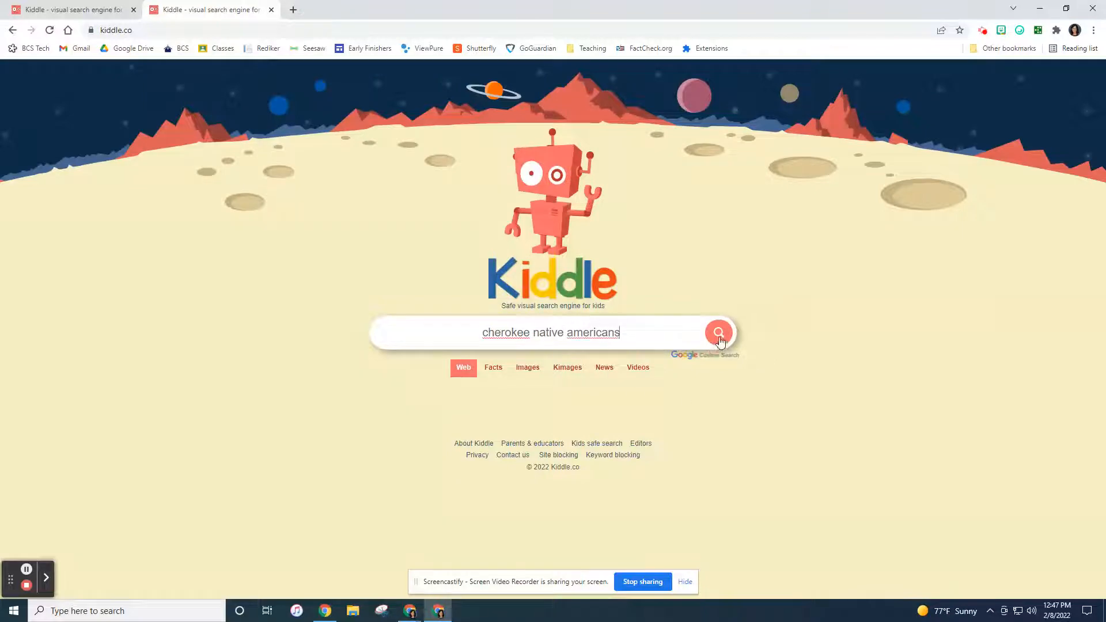
pyautogui.click(718, 332)
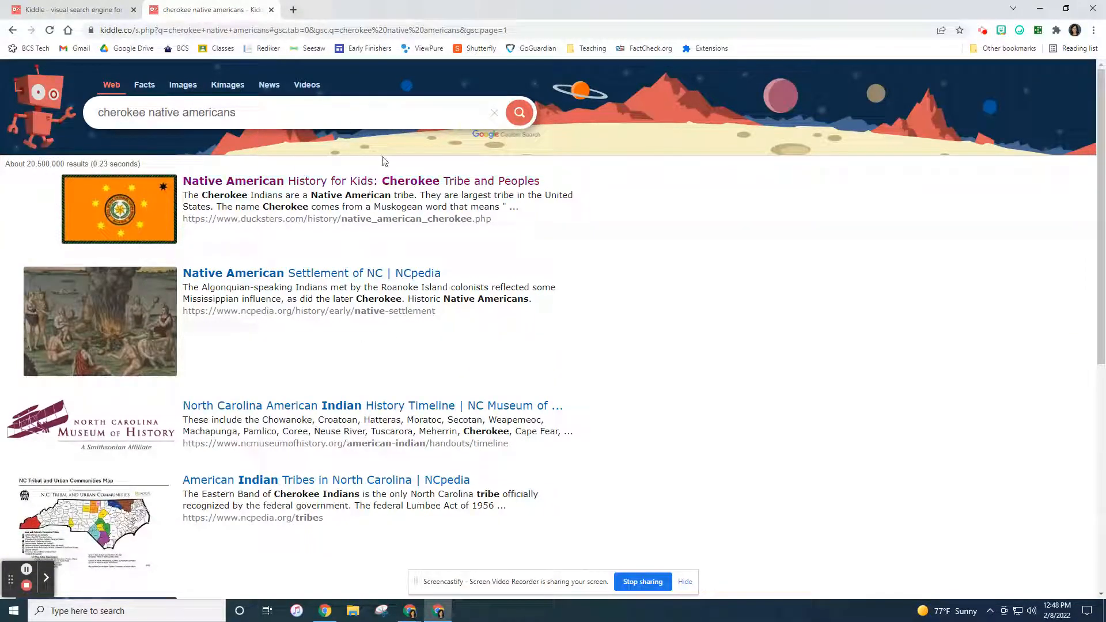
pyautogui.moveTo(485, 261)
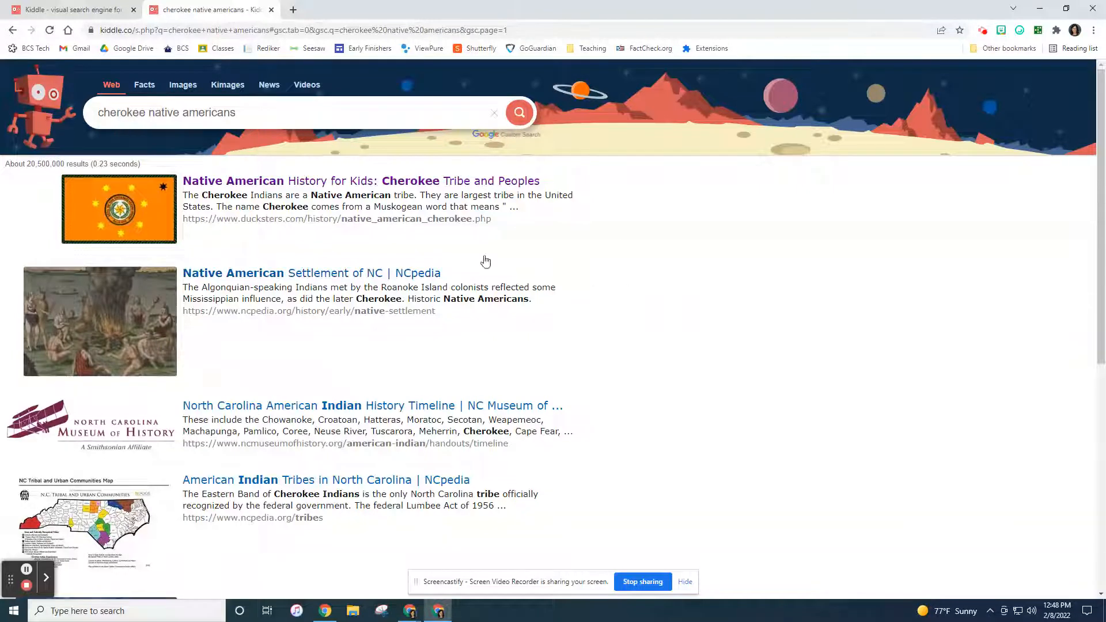
pyautogui.moveTo(559, 386)
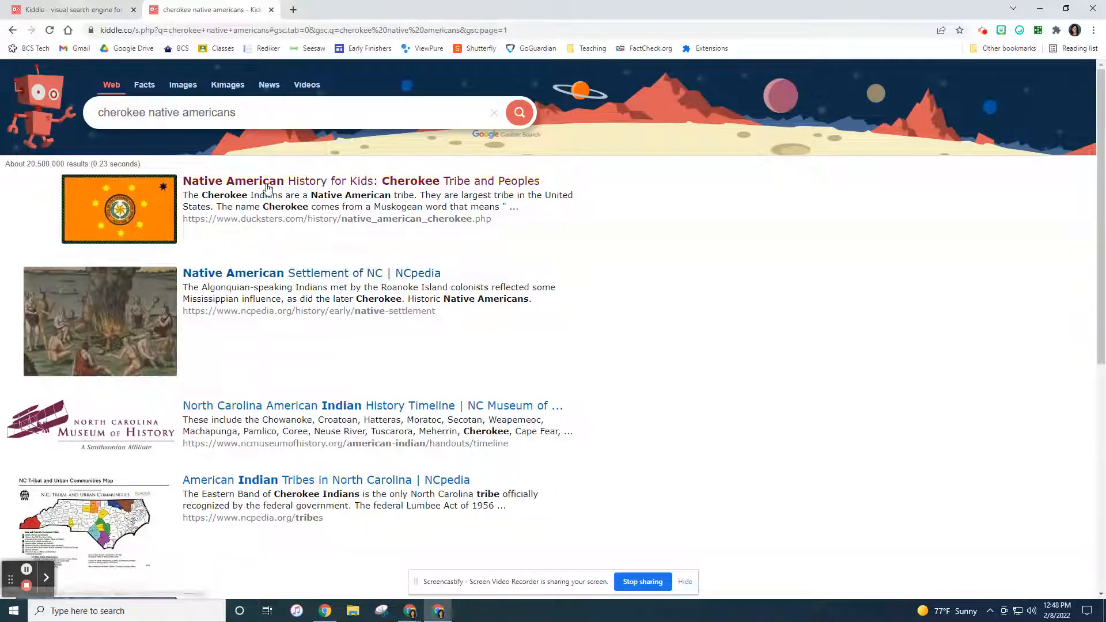
pyautogui.click(359, 180)
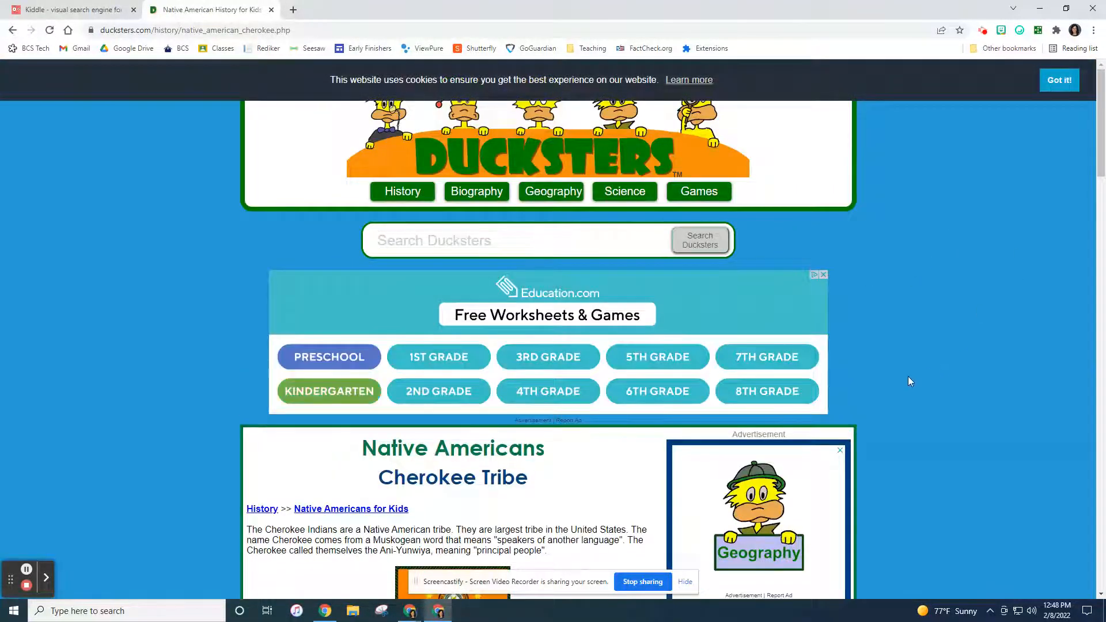
pyautogui.scroll(-3)
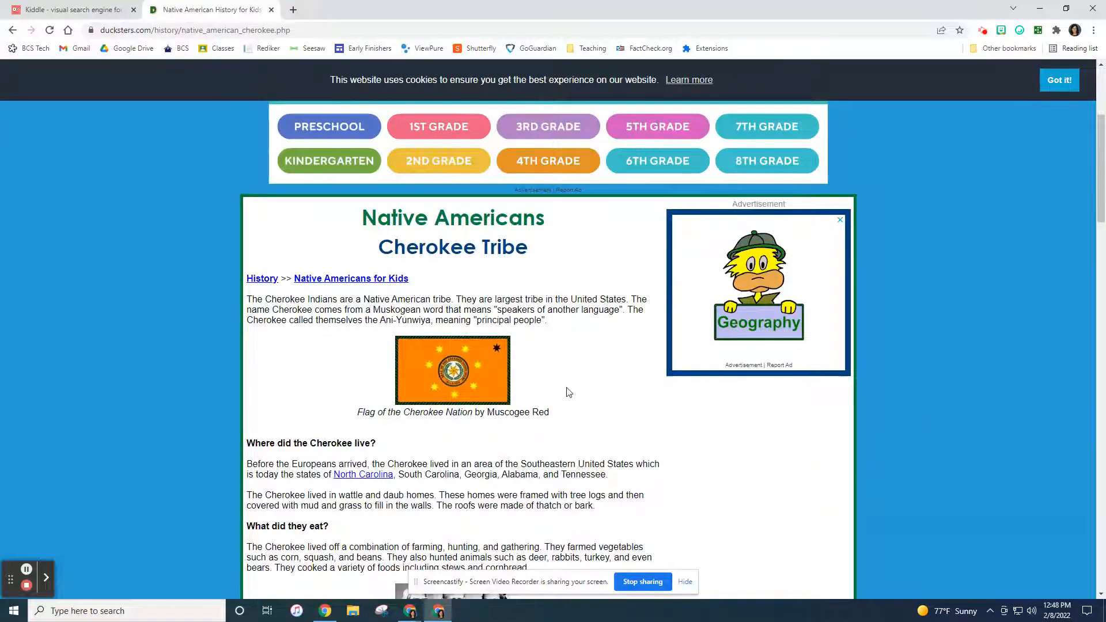
pyautogui.scroll(-3)
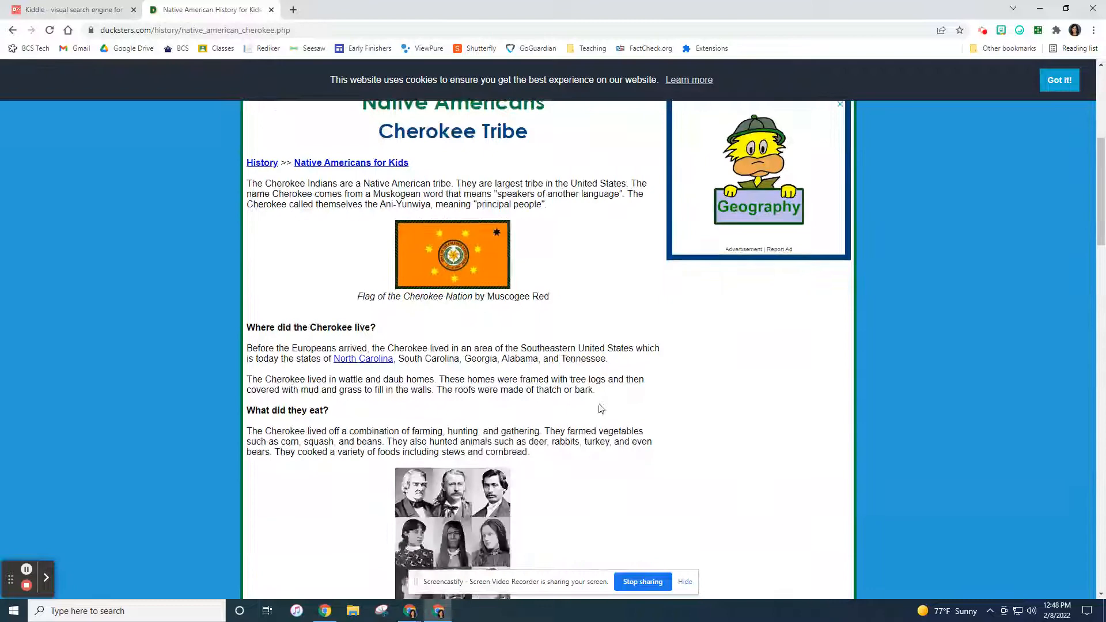
pyautogui.scroll(-3)
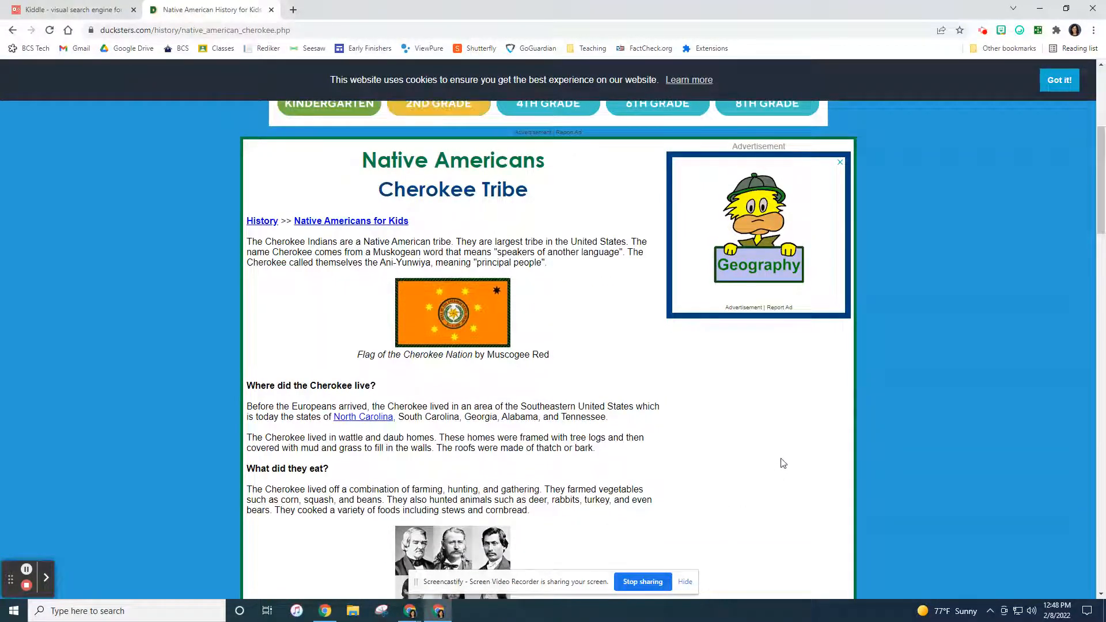
pyautogui.scroll(-3)
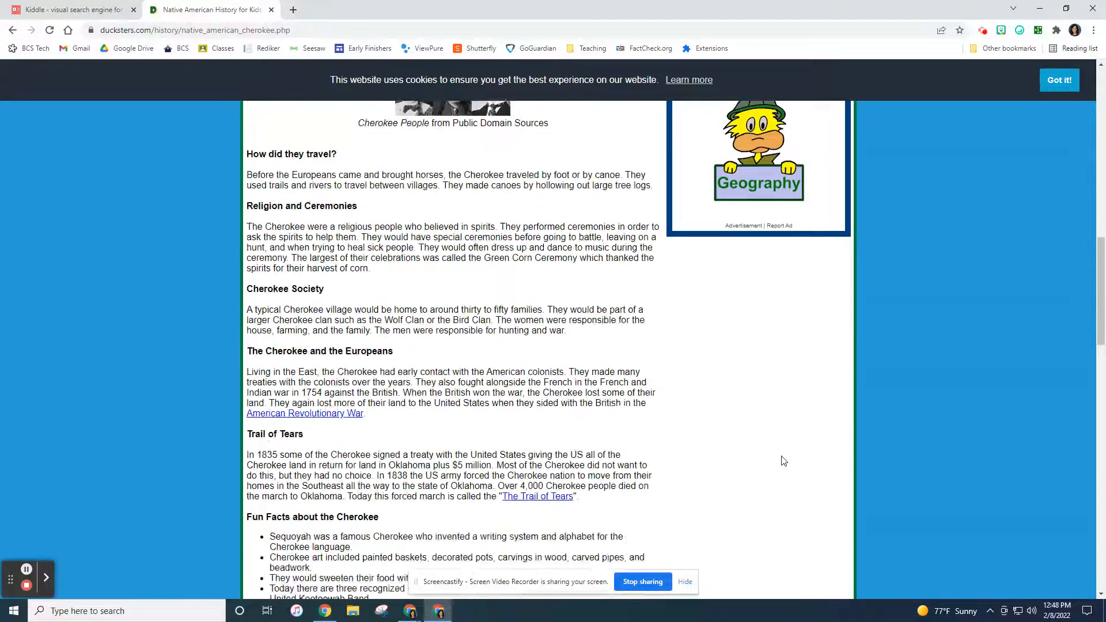
pyautogui.scroll(-3)
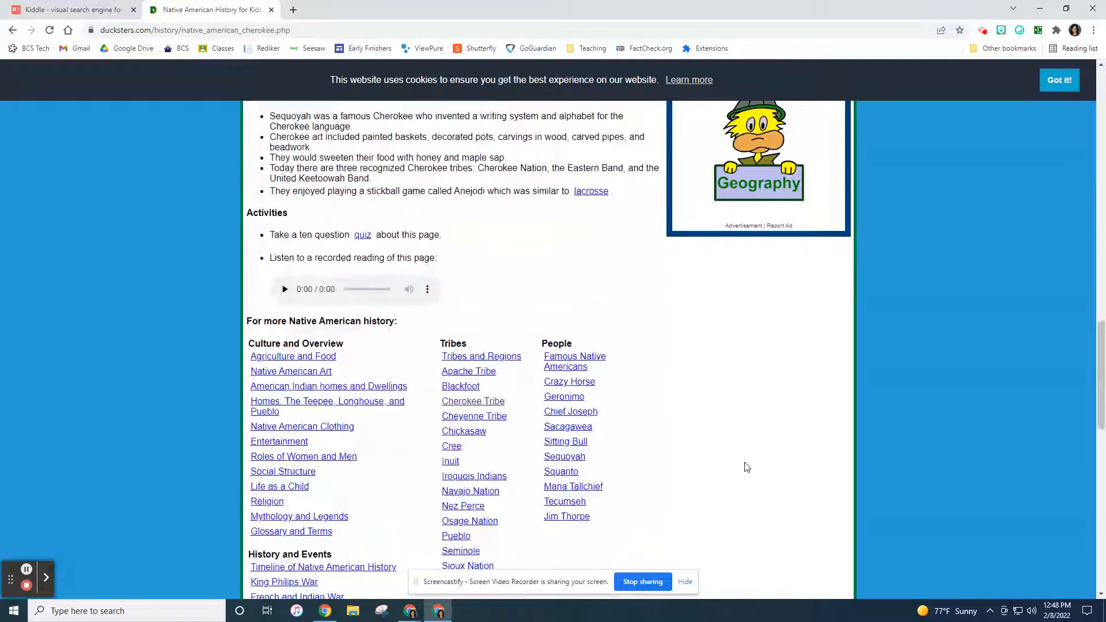
pyautogui.moveTo(357, 286)
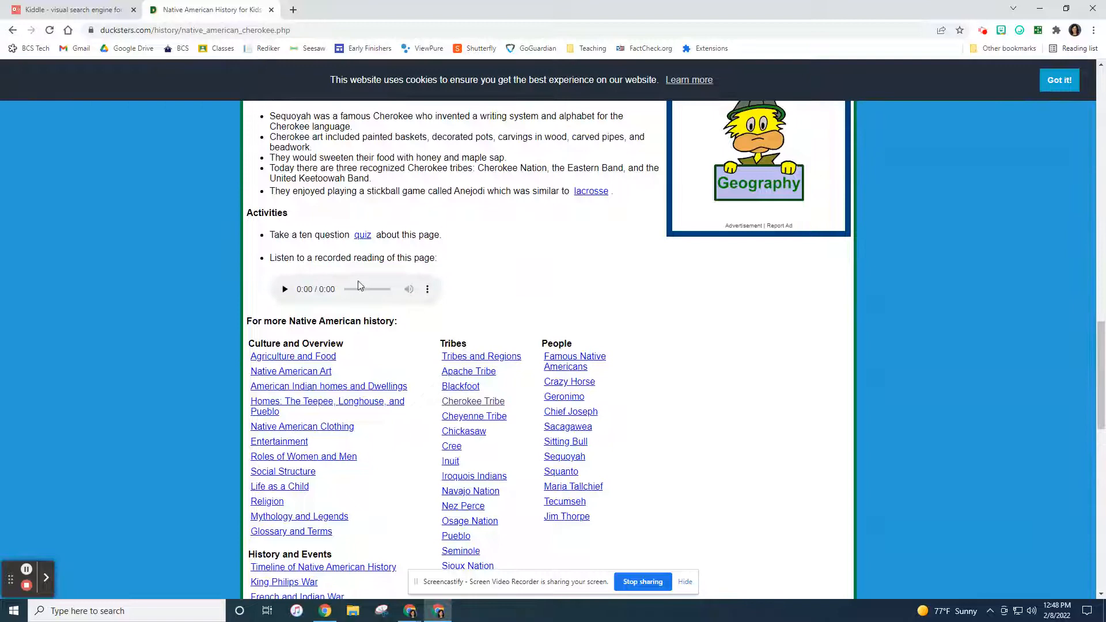
pyautogui.scroll(-3)
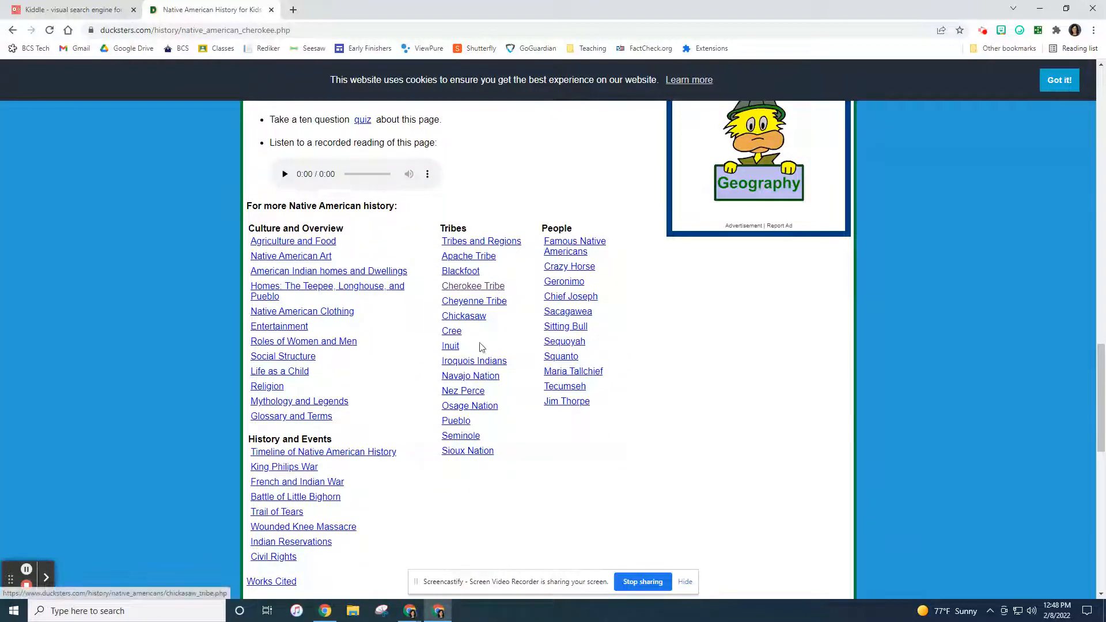
pyautogui.moveTo(462, 390)
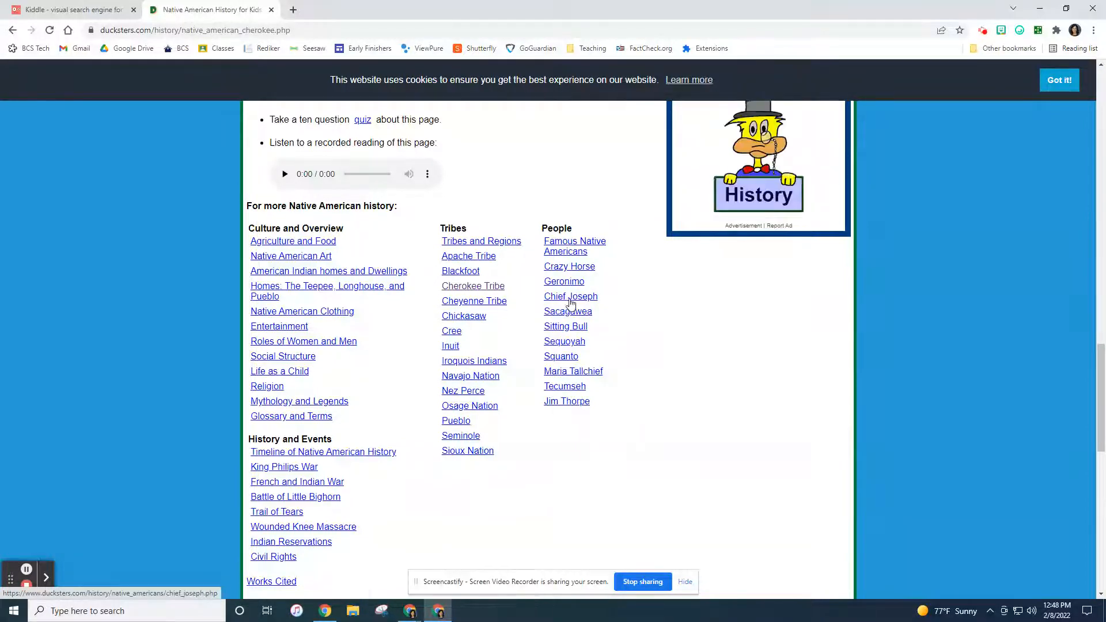
pyautogui.scroll(-3)
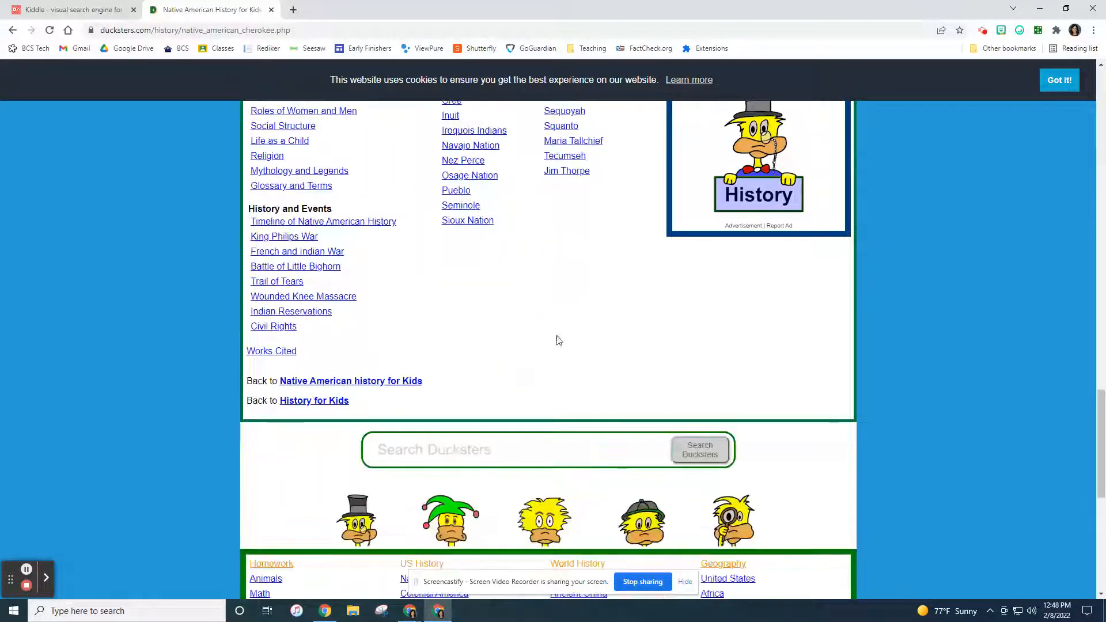
pyautogui.scroll(-3)
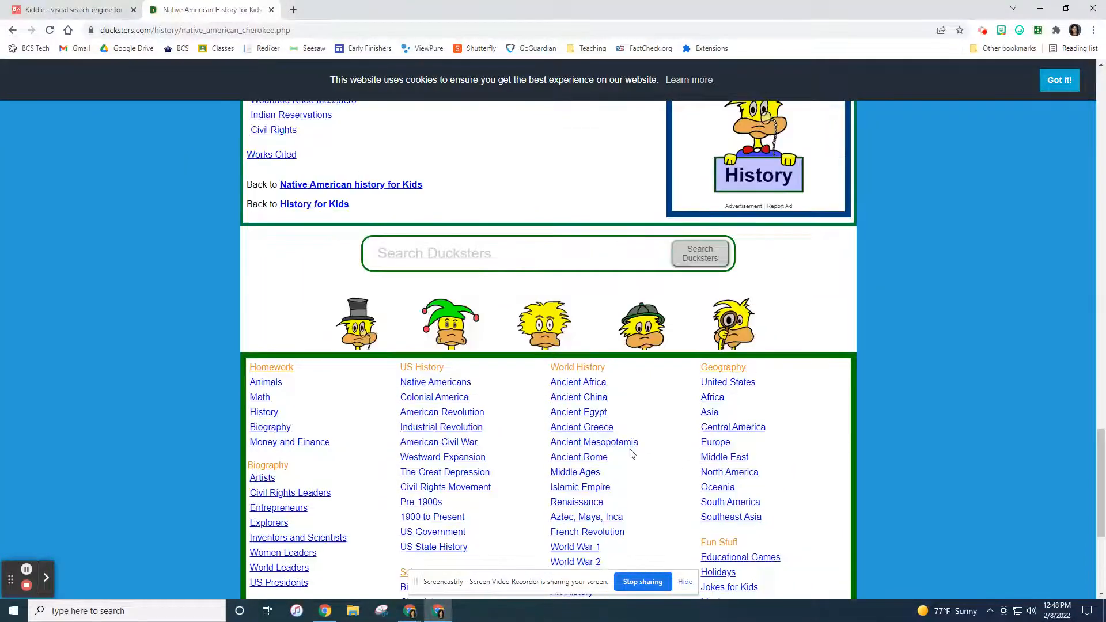
pyautogui.scroll(3)
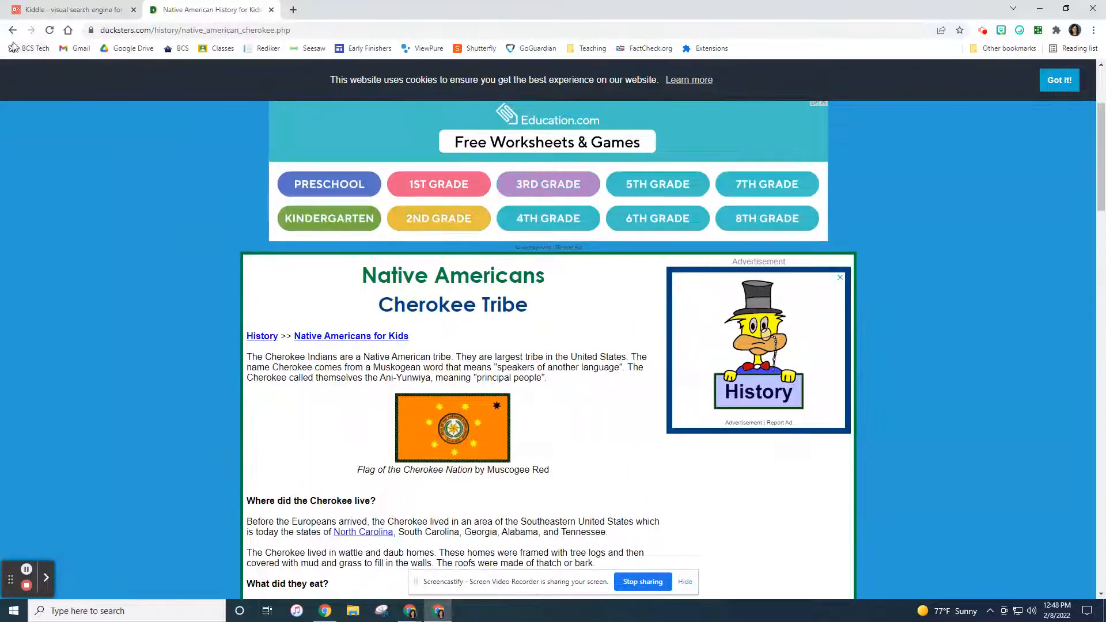
# - Go back to the Cherokee search and switch to the Facts results
pyautogui.click(12, 29)
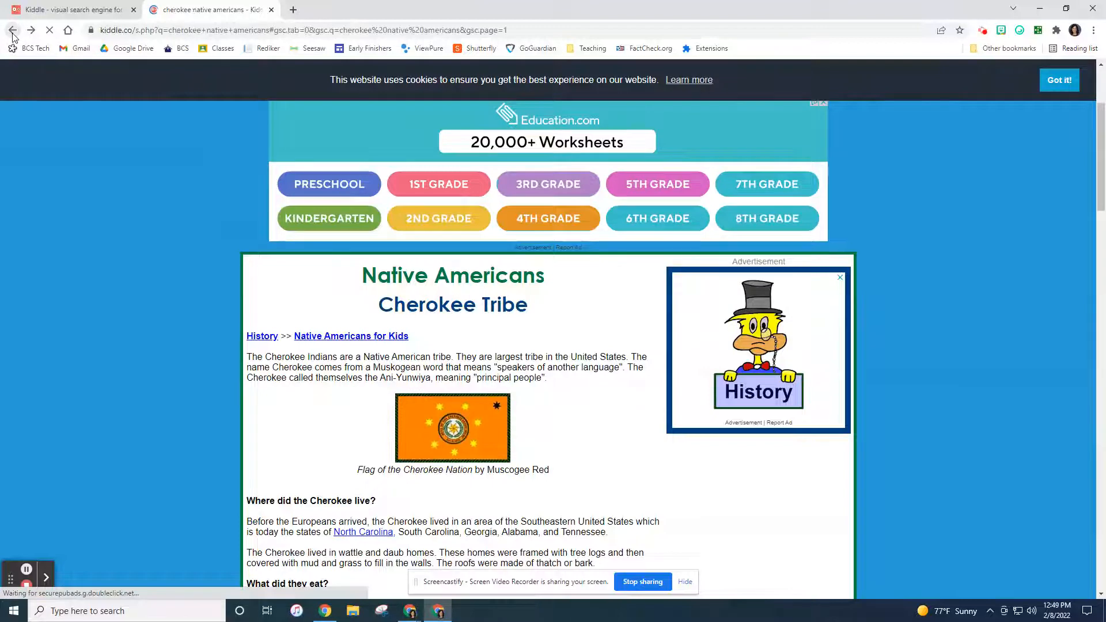
pyautogui.click(12, 29)
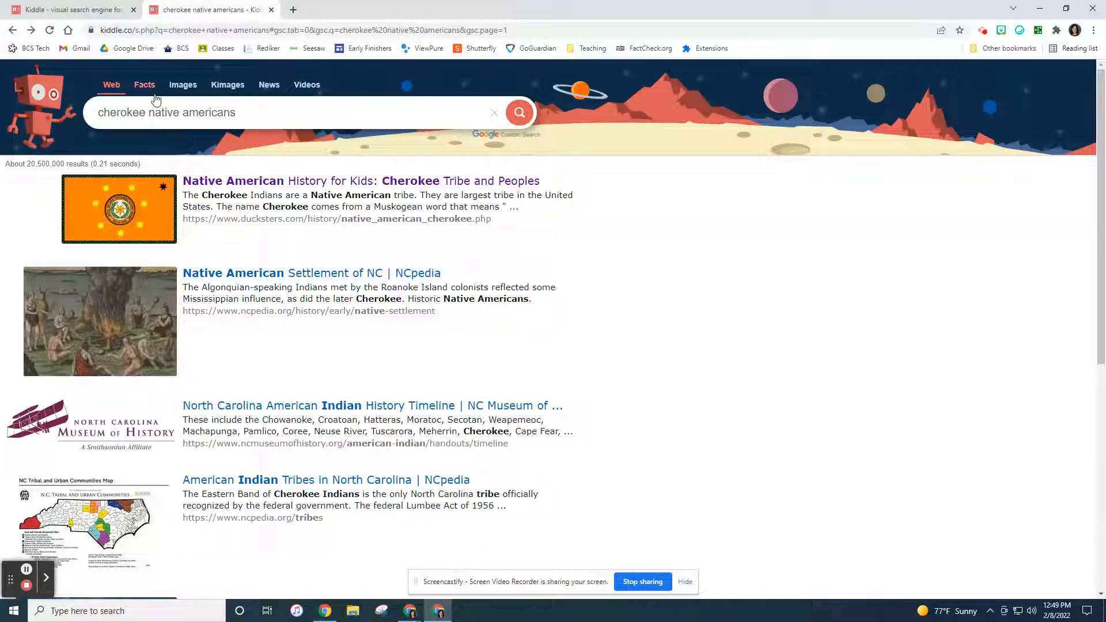
pyautogui.click(144, 85)
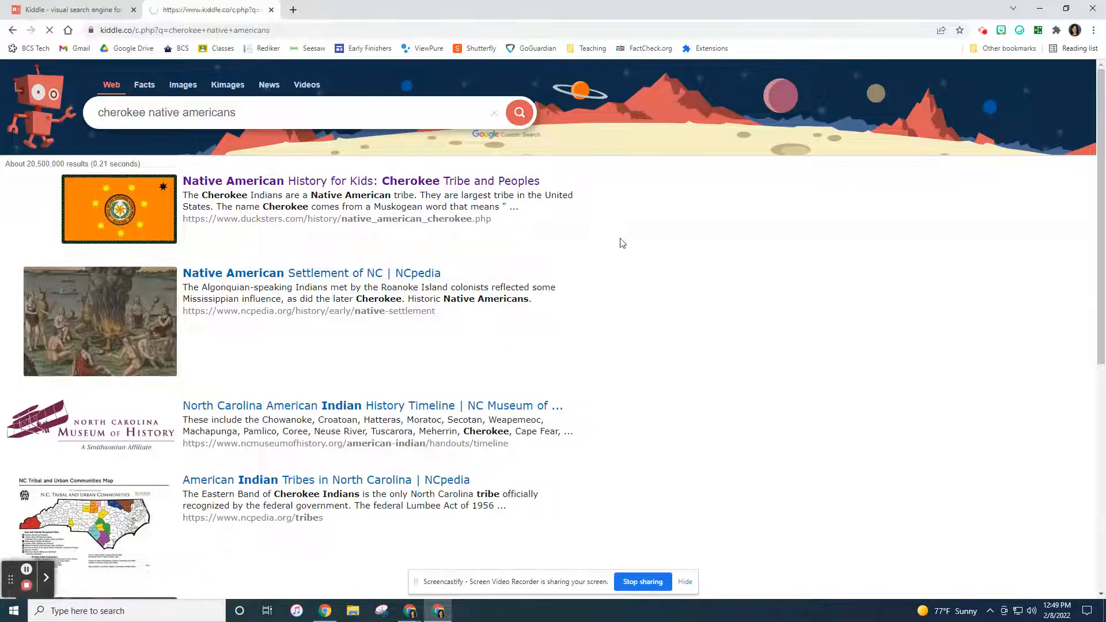
pyautogui.click(144, 85)
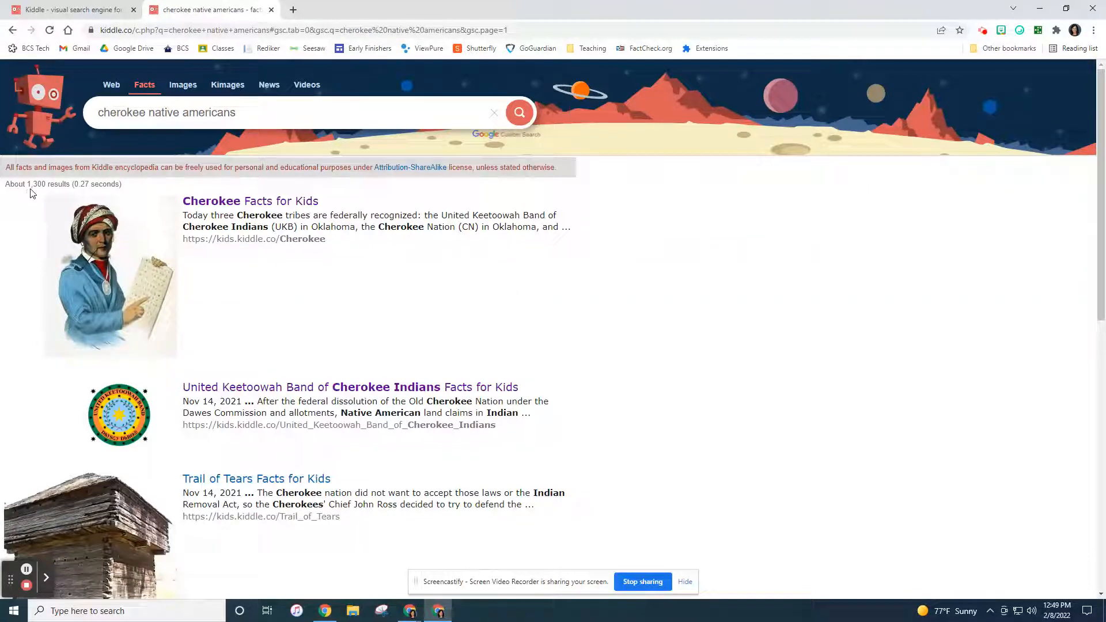
pyautogui.moveTo(76, 196)
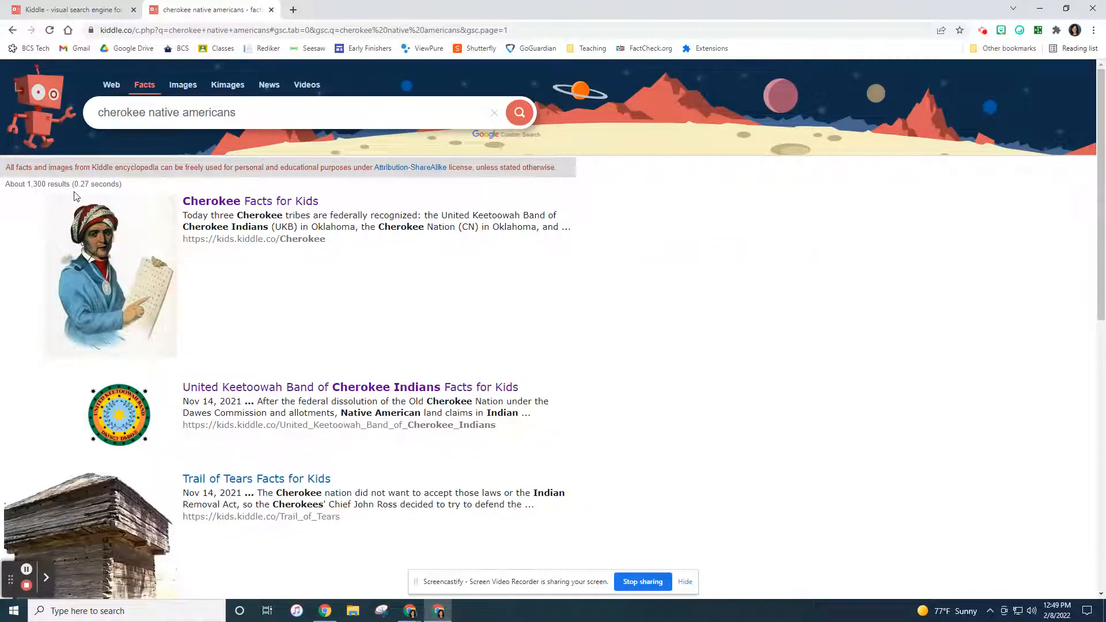
pyautogui.moveTo(421, 257)
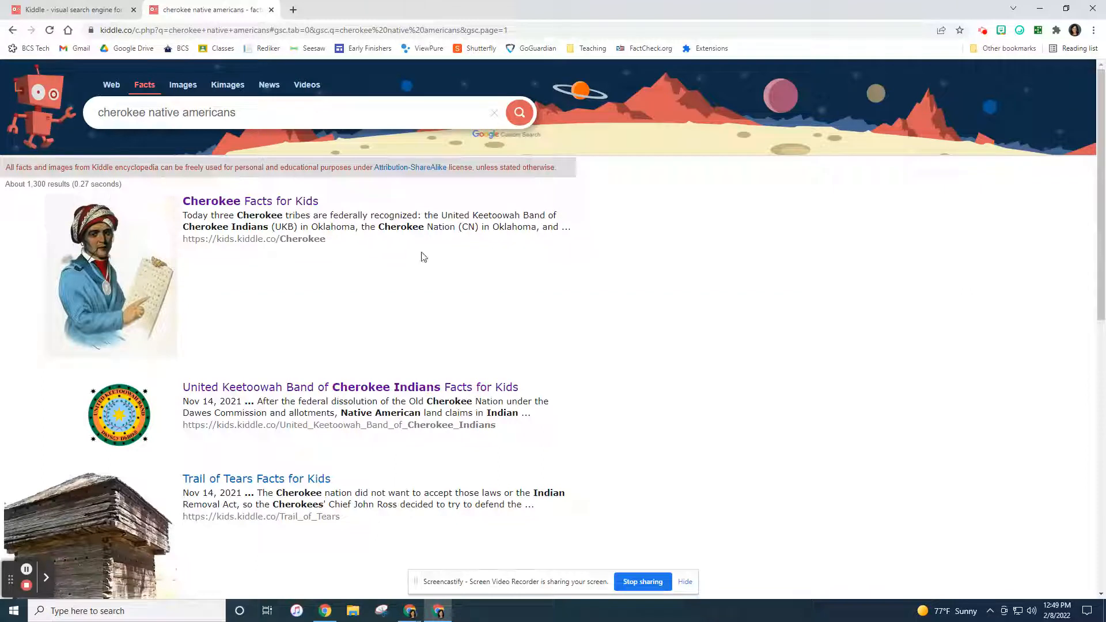
pyautogui.moveTo(576, 455)
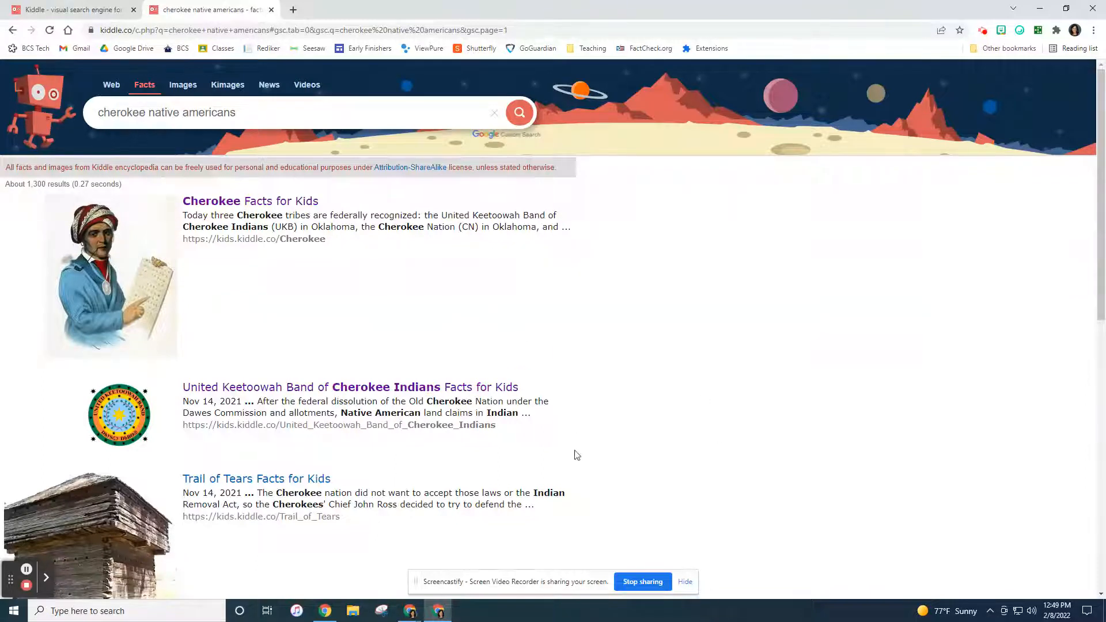
pyautogui.moveTo(560, 454)
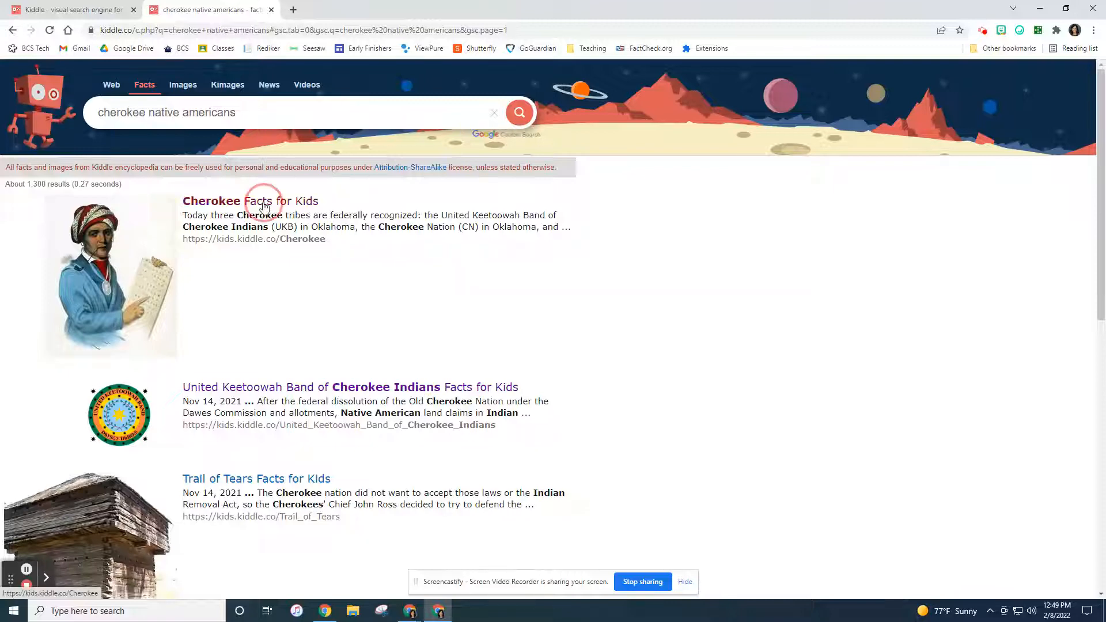
# - Open the 'Cherokee Facts for Kids' article and scroll through its history section
pyautogui.click(211, 201)
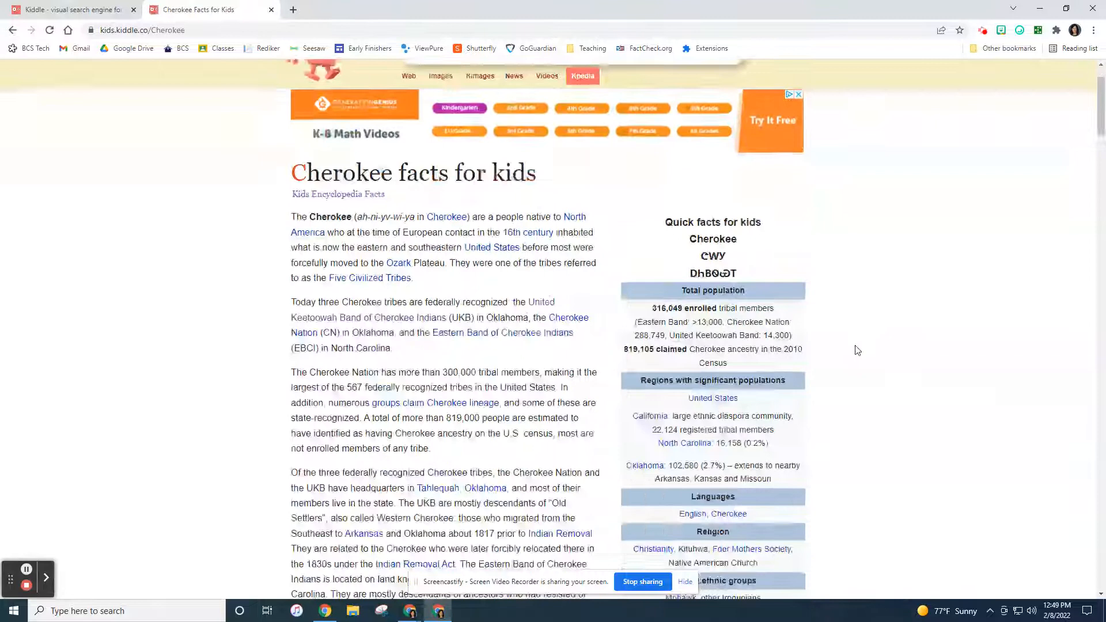
pyautogui.scroll(-3)
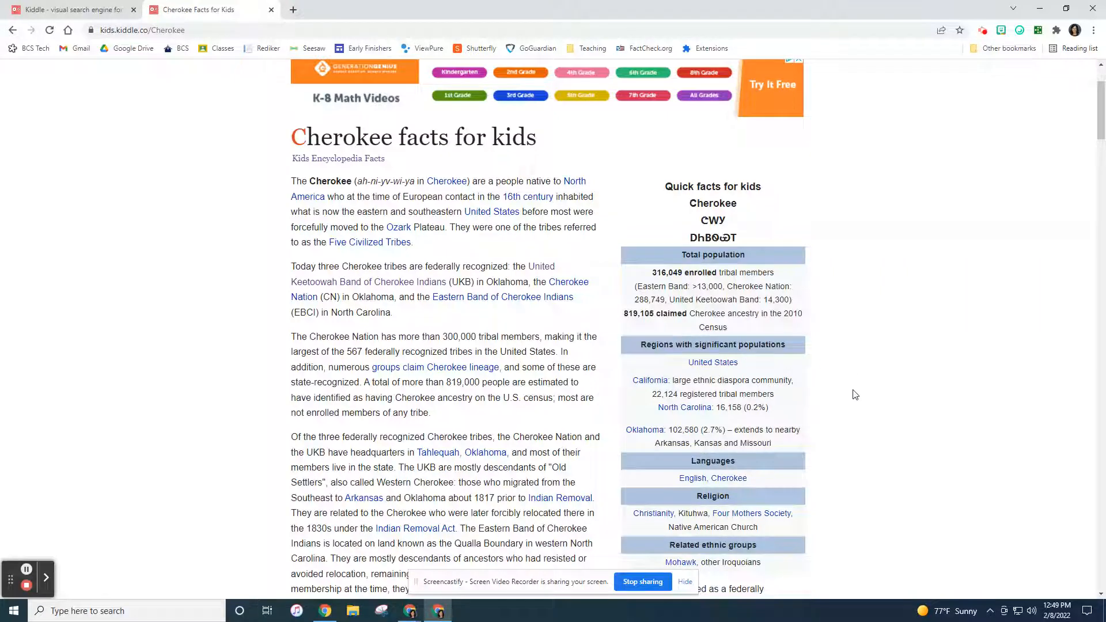
pyautogui.scroll(-3)
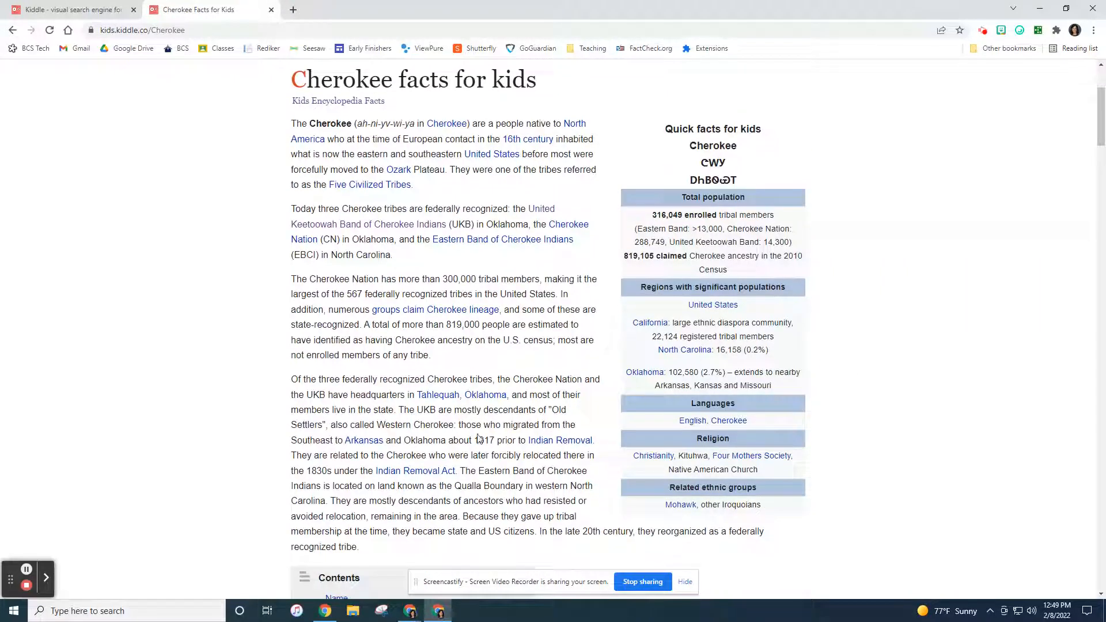
pyautogui.scroll(-3)
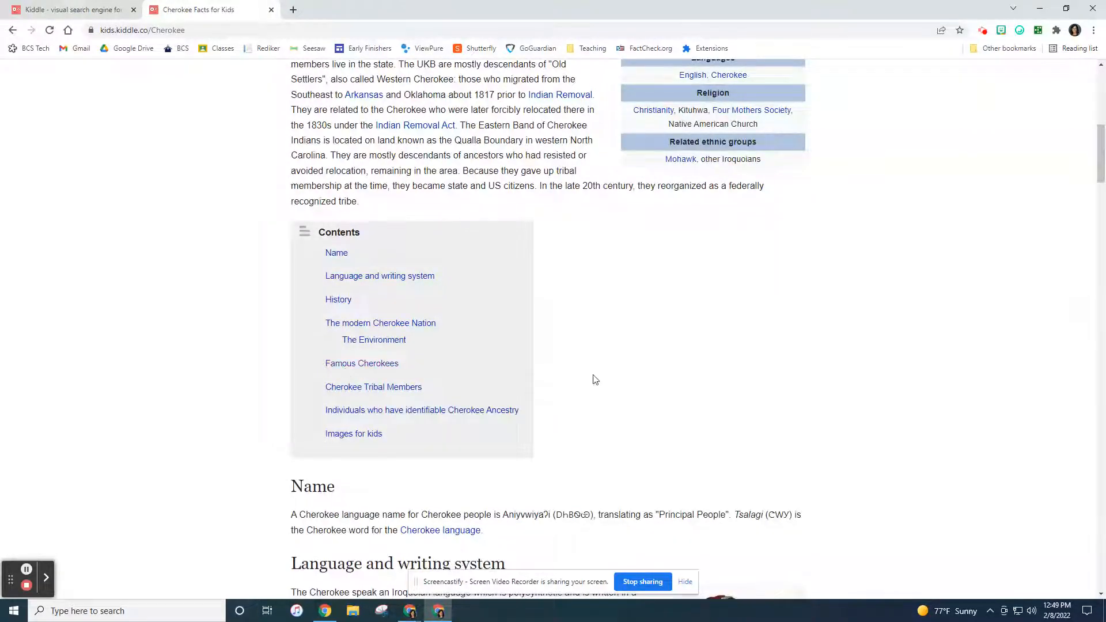
pyautogui.scroll(-3)
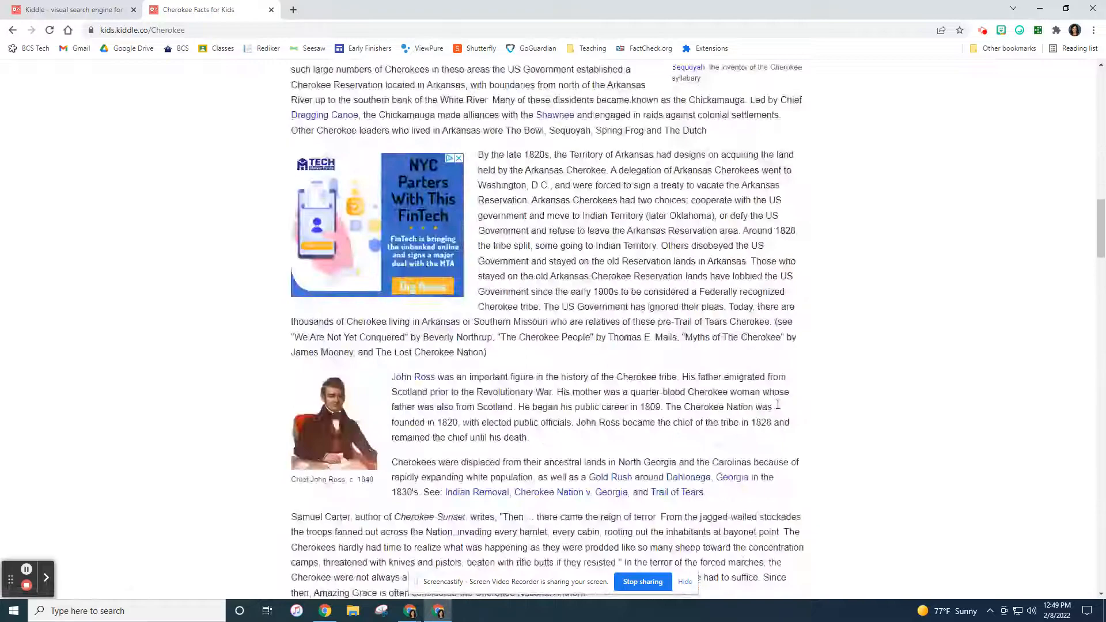
pyautogui.scroll(-3)
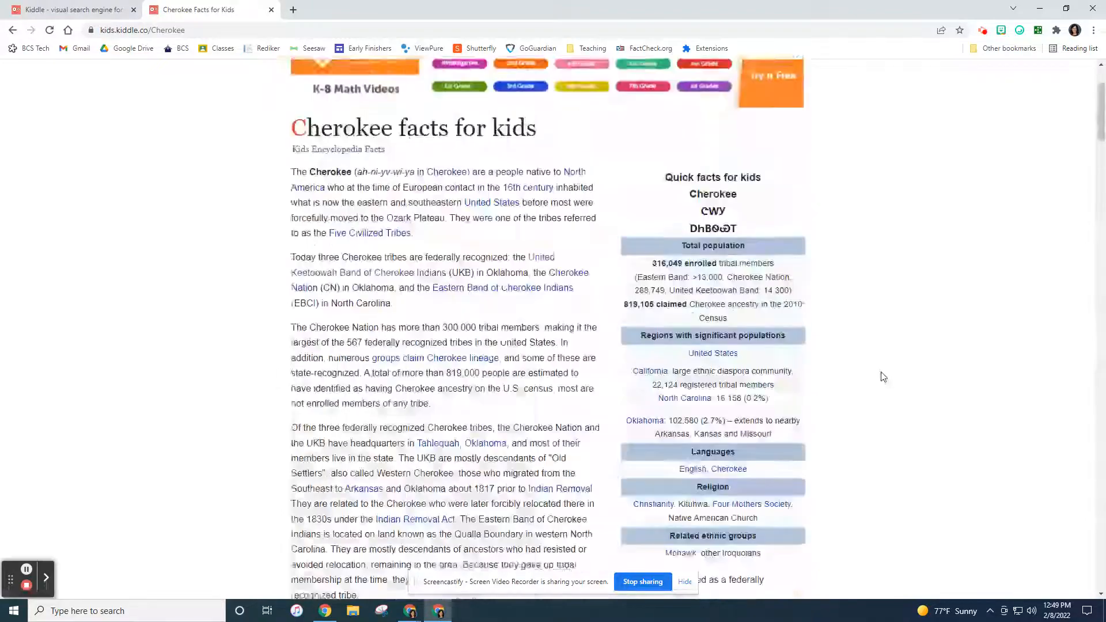
# - Open and cancel Print, then reopen the preview with Ctrl+P showing page 1
pyautogui.rightClick(374, 327)
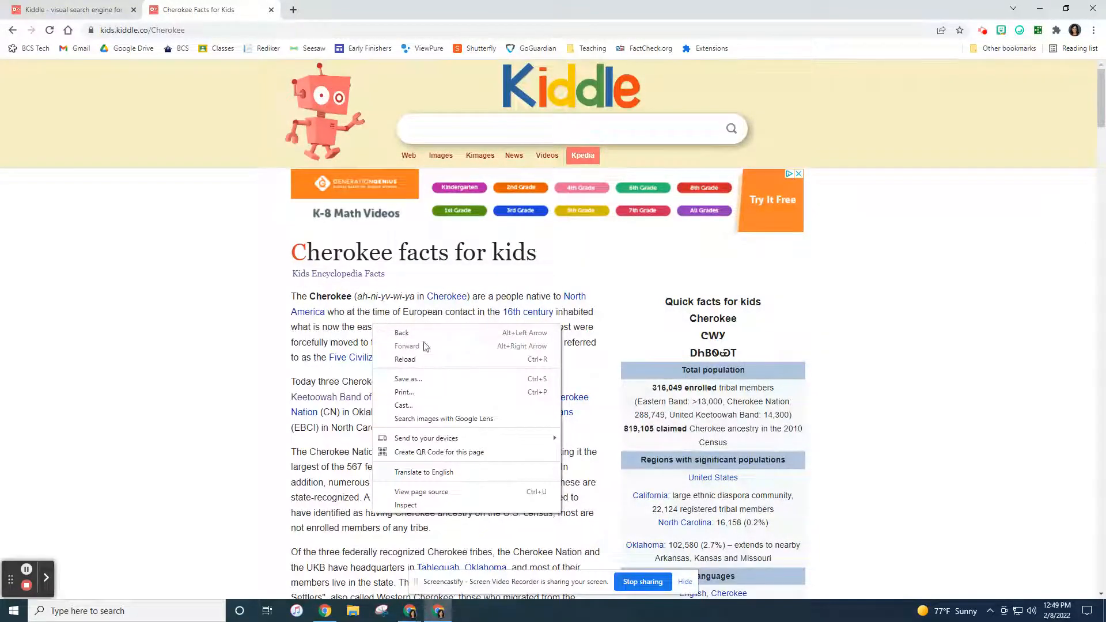
pyautogui.click(404, 392)
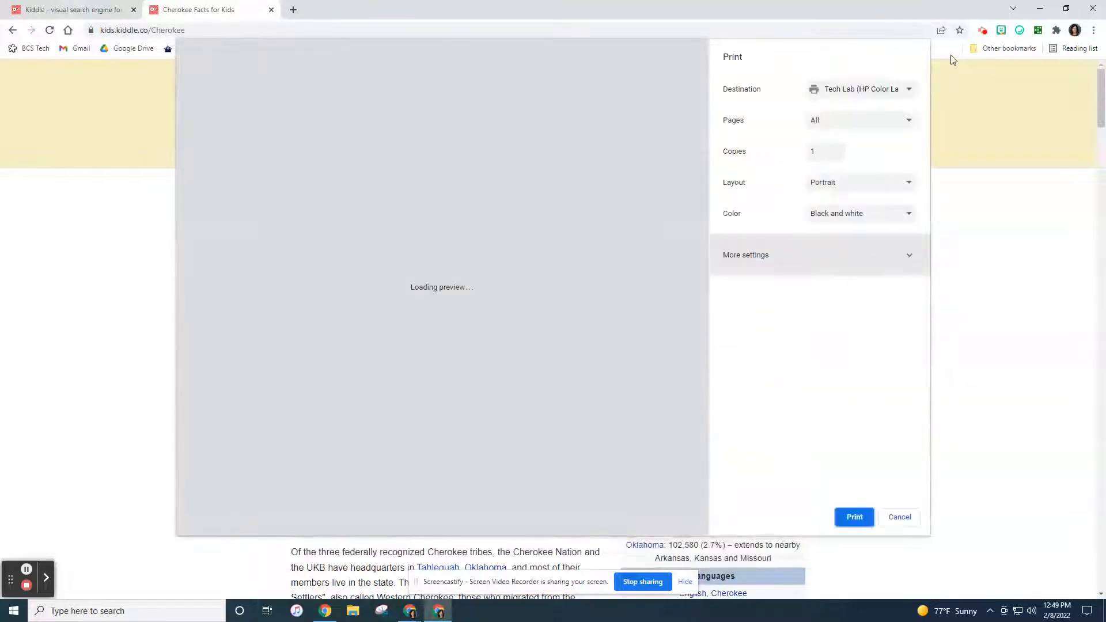
pyautogui.click(899, 516)
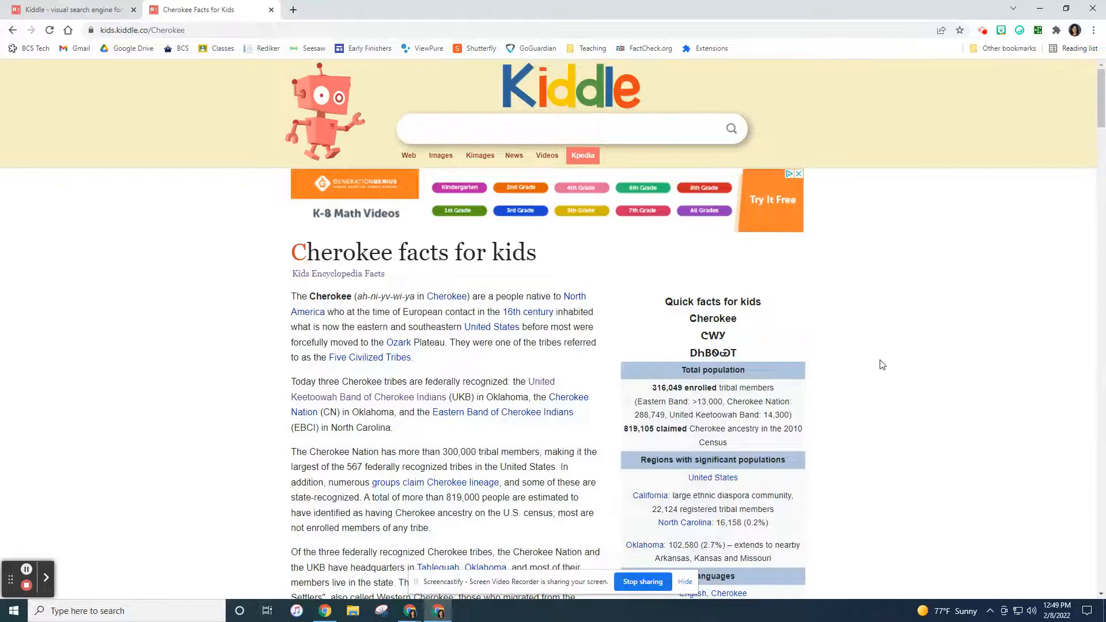
pyautogui.press('ctrl+p')
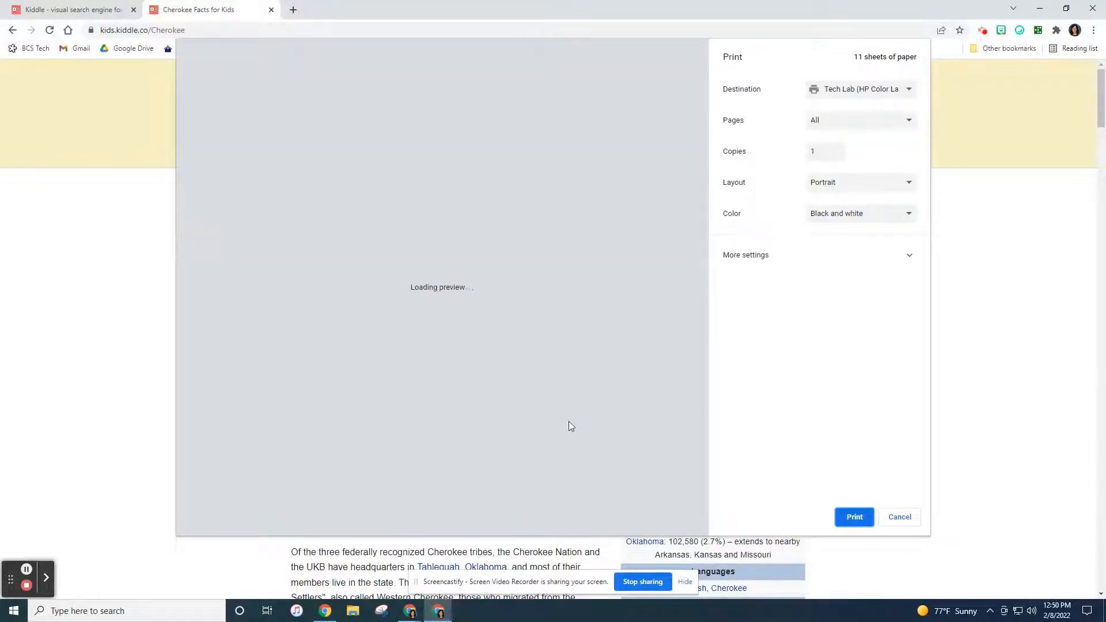
pyautogui.moveTo(281, 170)
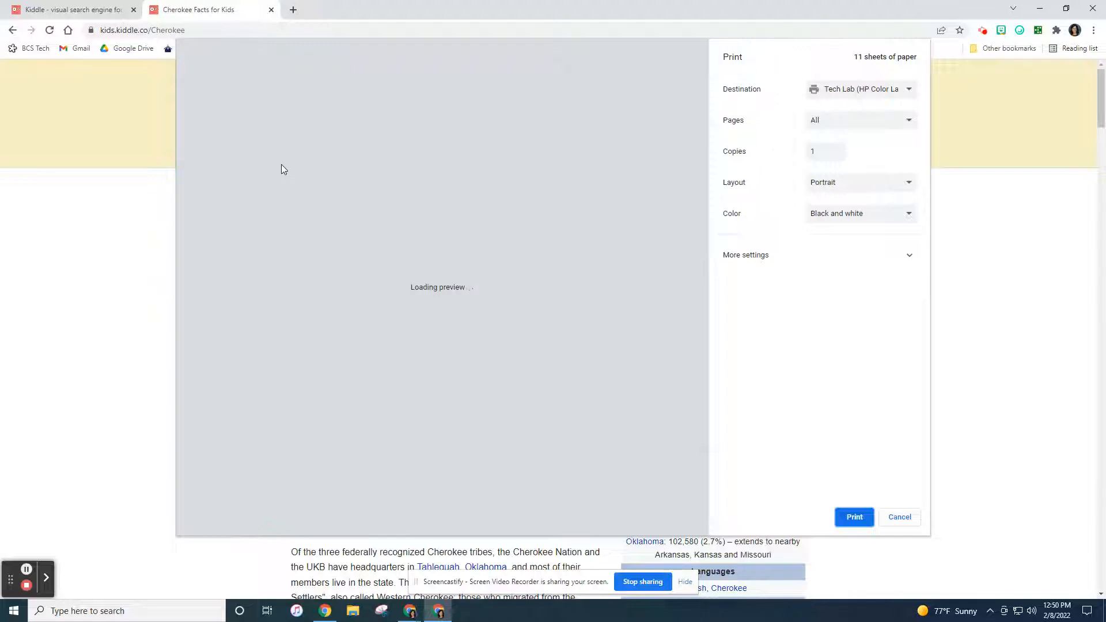
pyautogui.moveTo(196, 332)
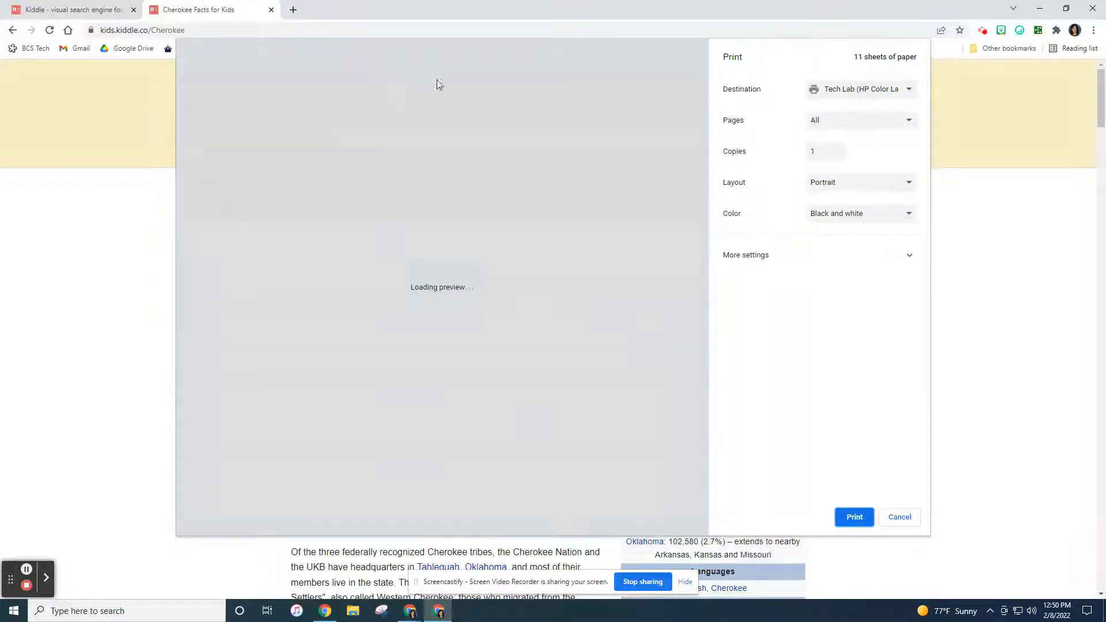
pyautogui.moveTo(56, 551)
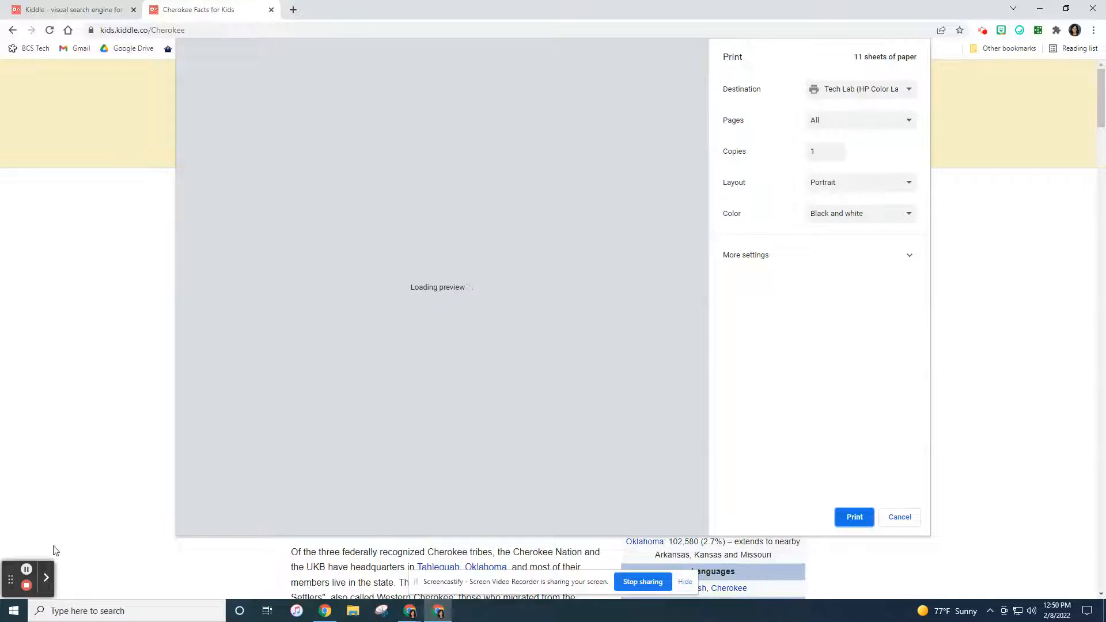
pyautogui.click(859, 120)
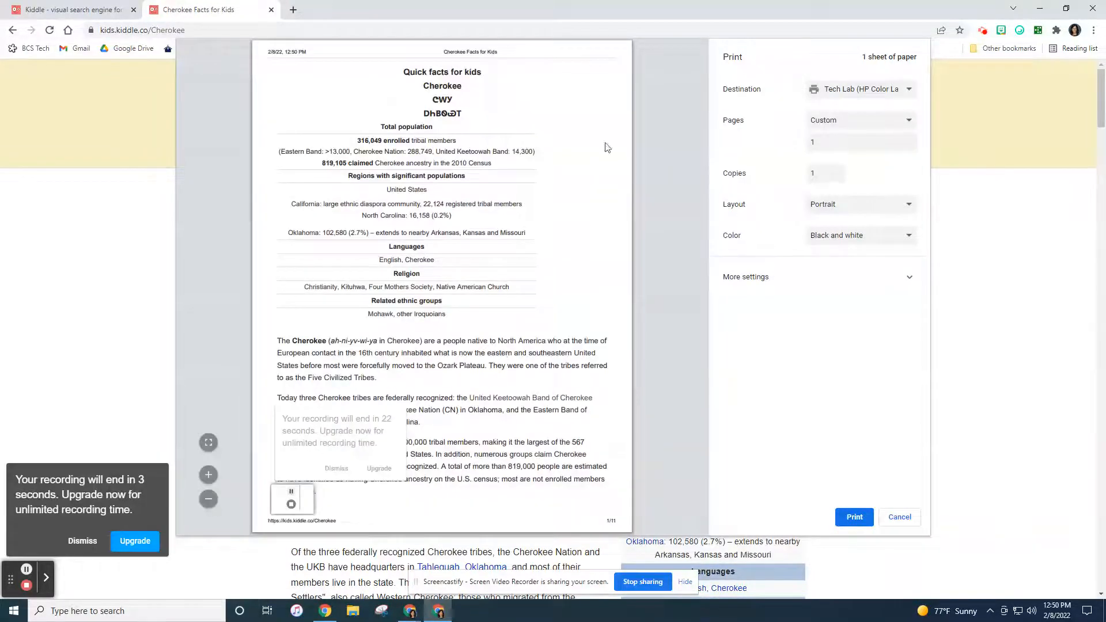